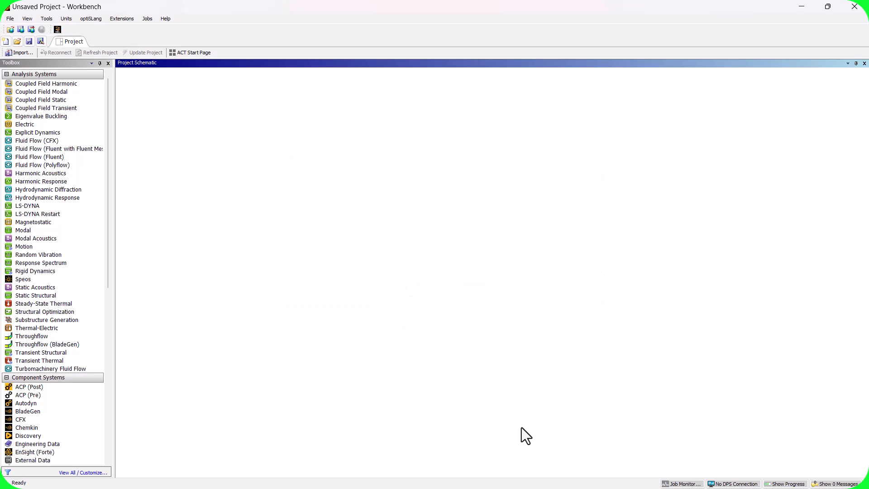
# Add a Fluid Flow (Fluent) system and start a new DesignModeler geometry for it.
pyautogui.moveTo(39, 156); pyautogui.dragTo(169, 110)
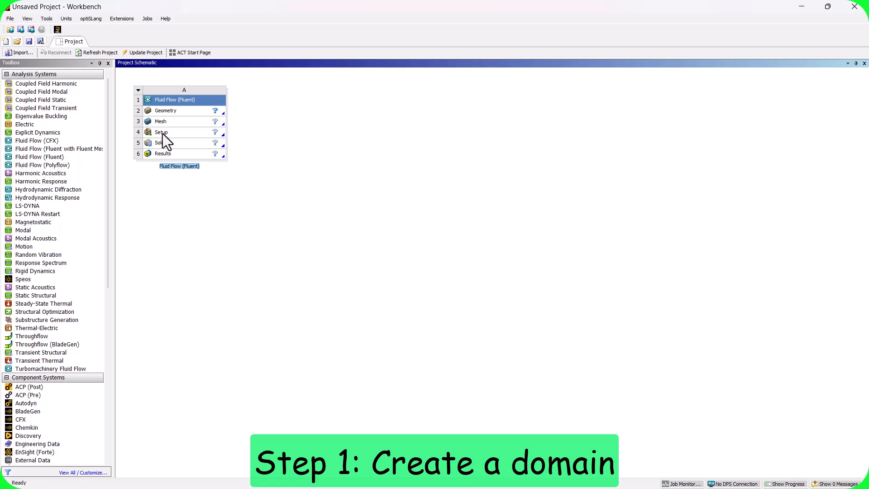
pyautogui.rightClick(165, 110)
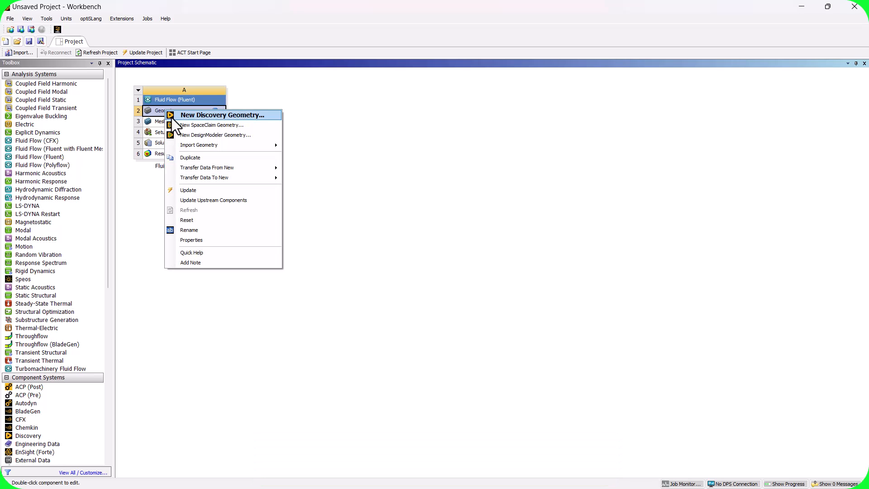
pyautogui.click(215, 134)
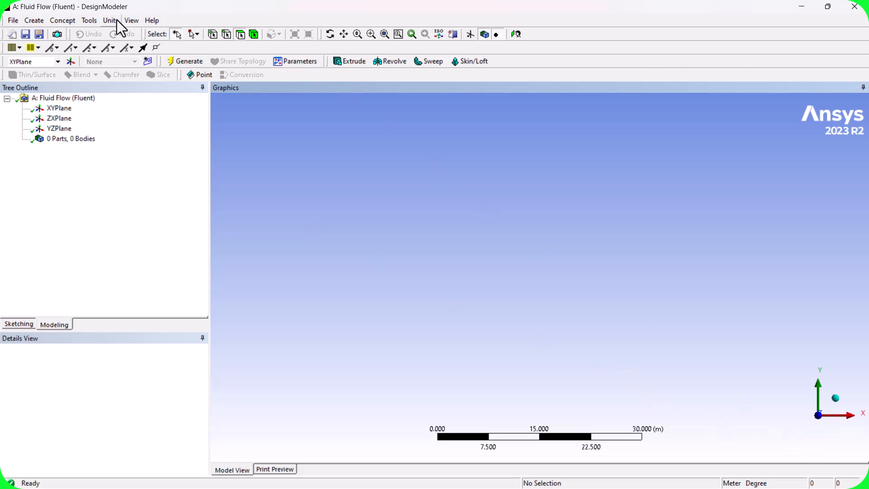
# Sketch a rectangle on the XYPlane in centimetres and dimension it 10 cm by 2 cm.
pyautogui.click(110, 21)
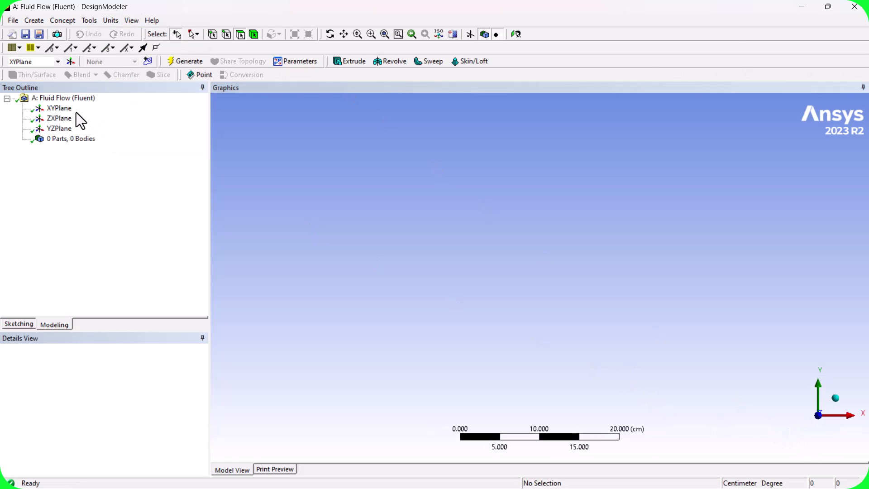
pyautogui.click(18, 324)
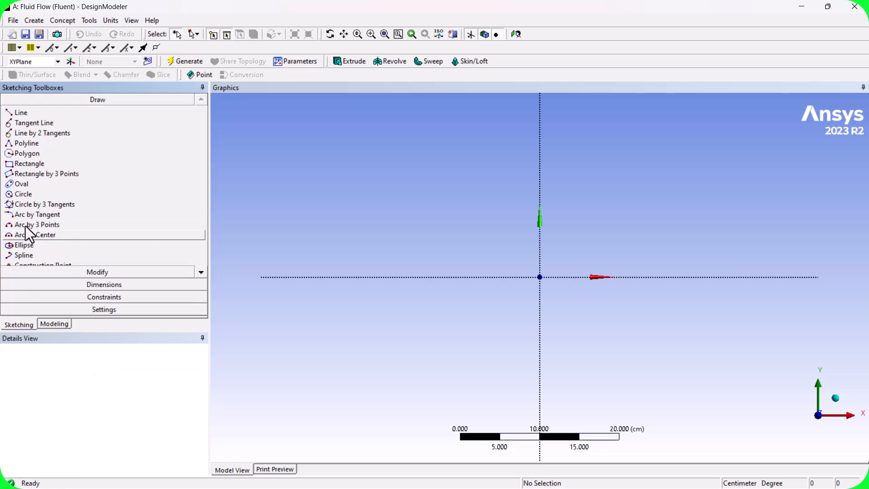
pyautogui.click(29, 164)
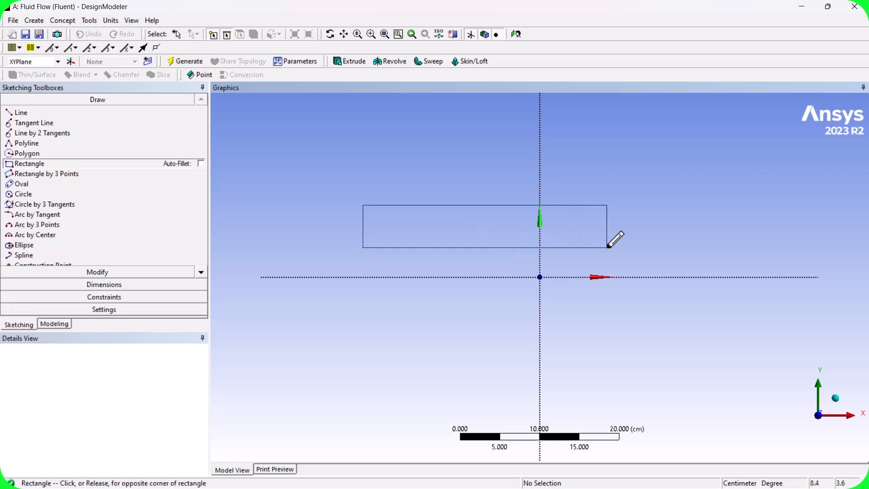
pyautogui.click(606, 247)
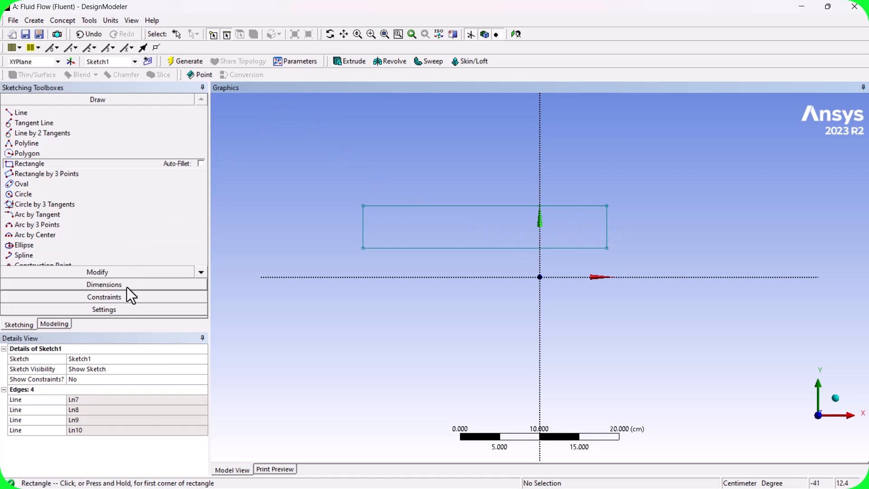
pyautogui.click(104, 284)
pyautogui.write('10')
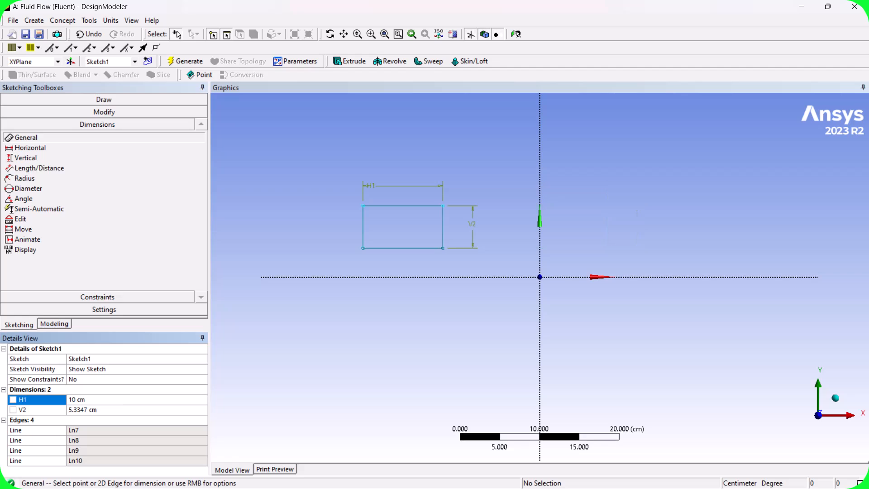
pyautogui.click(91, 409)
pyautogui.write('2')
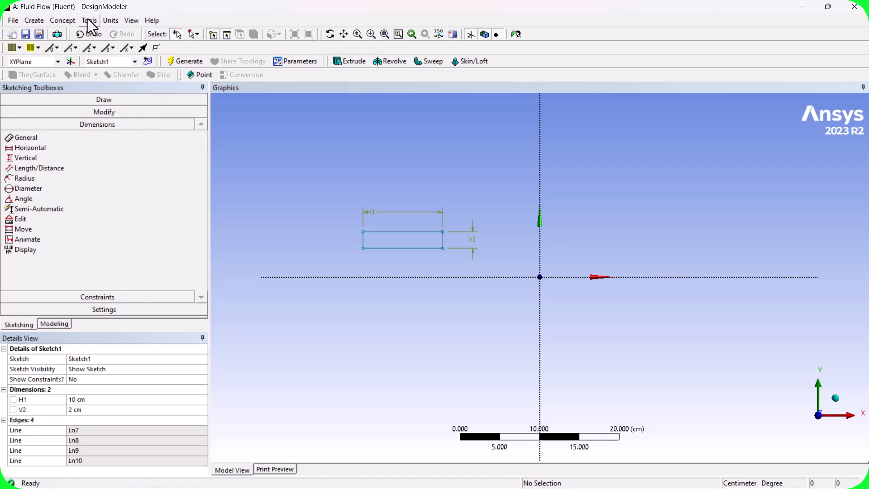
# Create a surface body from Sketch1 and fit it in the view.
pyautogui.click(63, 20)
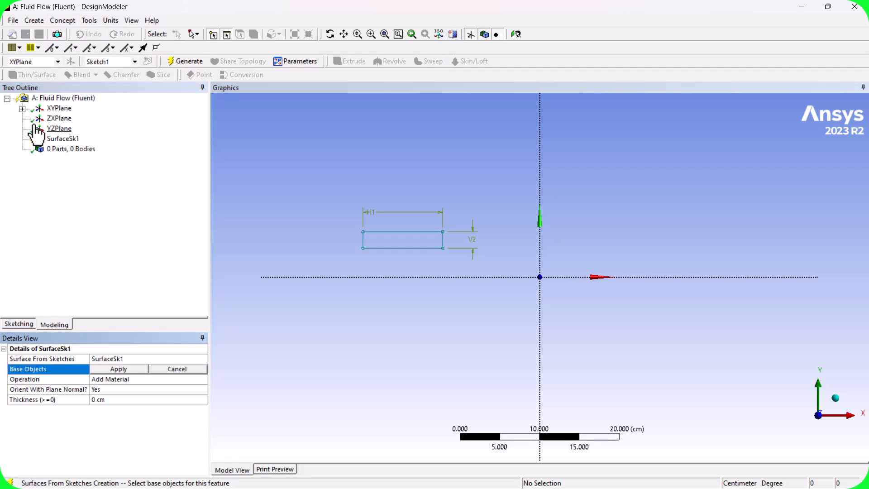
pyautogui.click(73, 117)
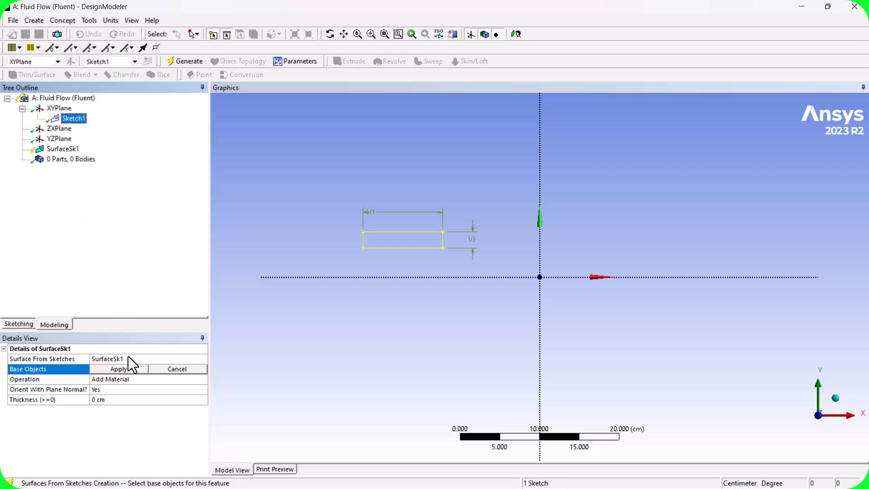
pyautogui.click(117, 369)
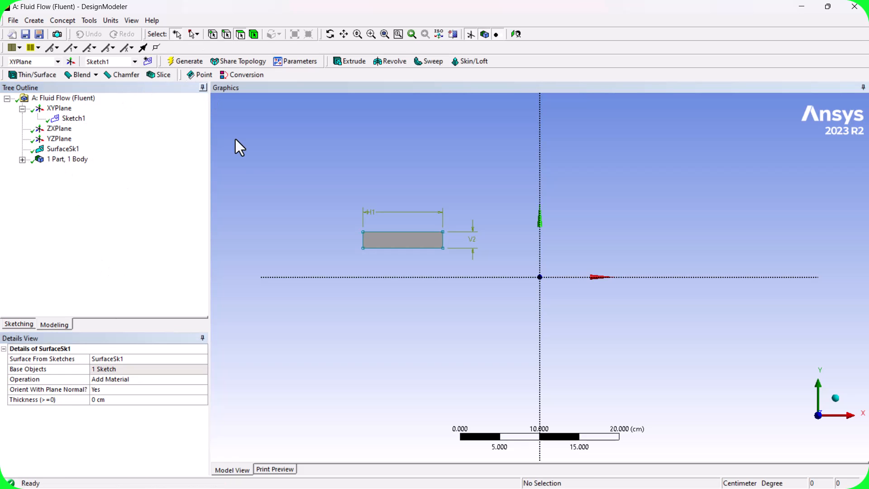
pyautogui.moveTo(383, 38)
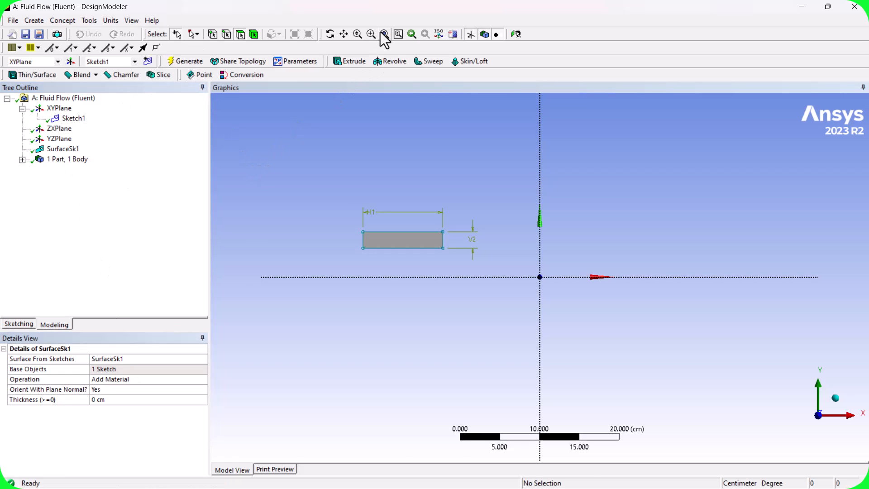
pyautogui.click(371, 33)
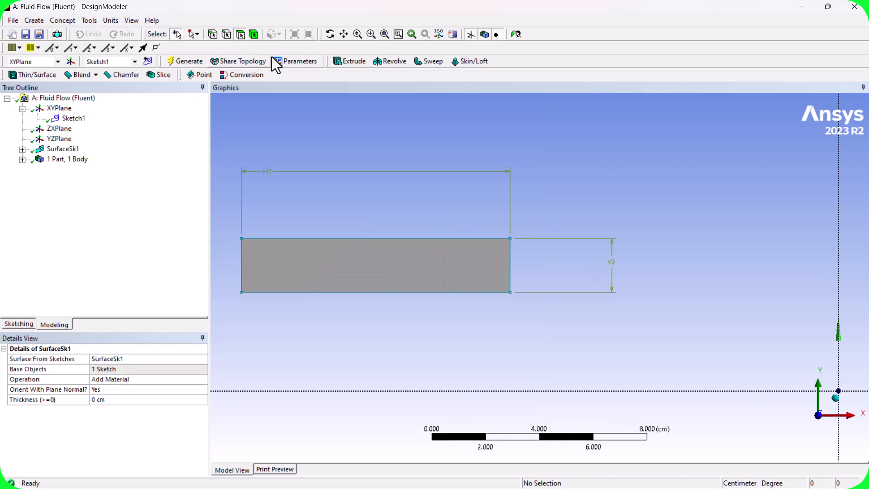
pyautogui.moveTo(556, 200)
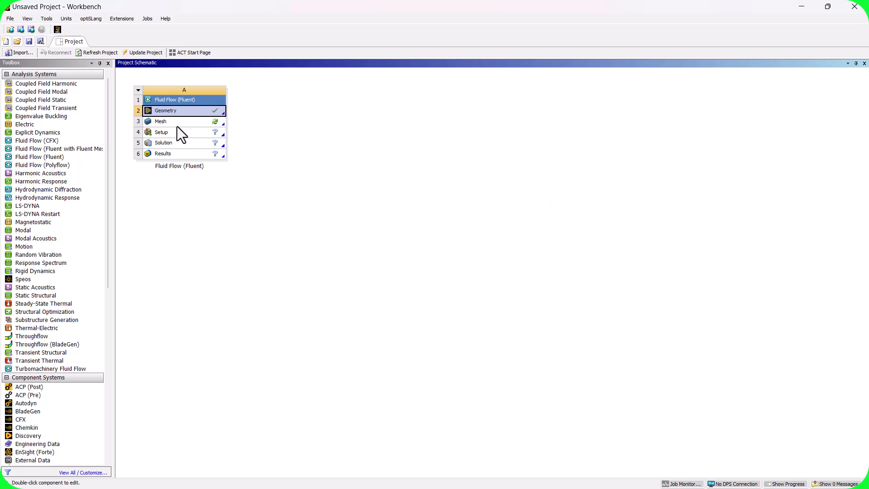
# Open Meshing and give the channel's two short edges a sizing of 50 divisions.
pyautogui.doubleClick(161, 121)
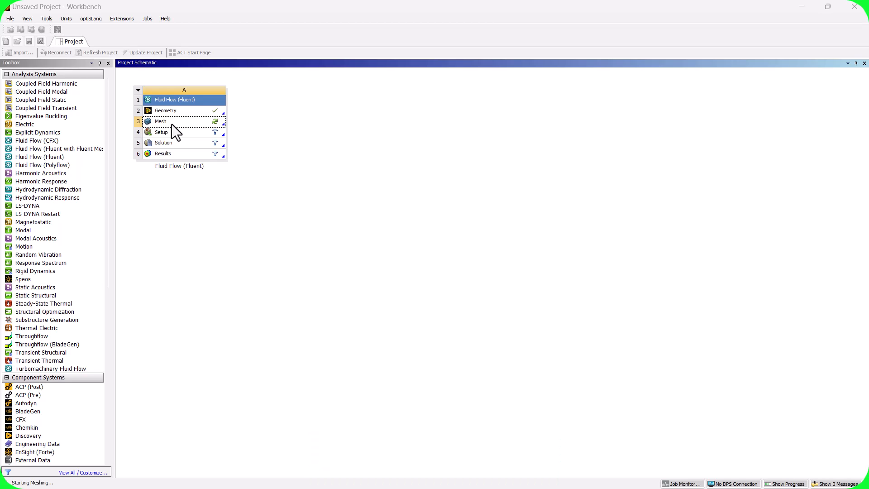
pyautogui.doubleClick(161, 120)
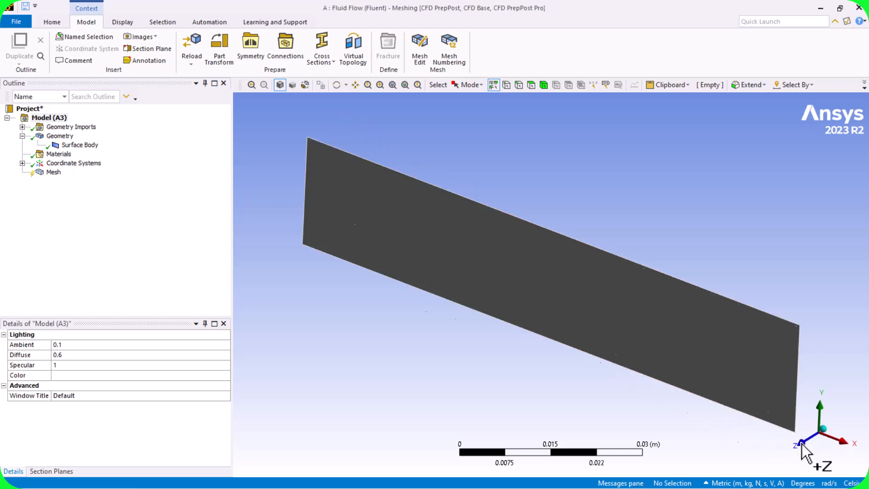
pyautogui.rightClick(53, 172)
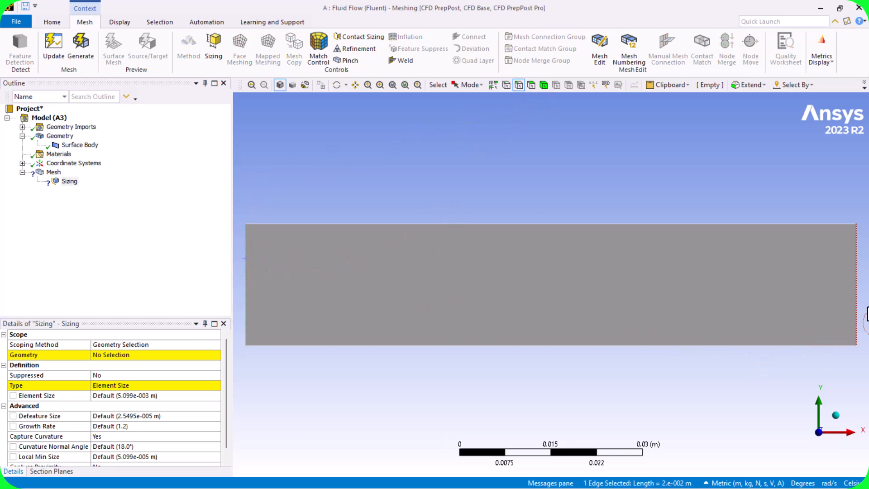
pyautogui.click(263, 347)
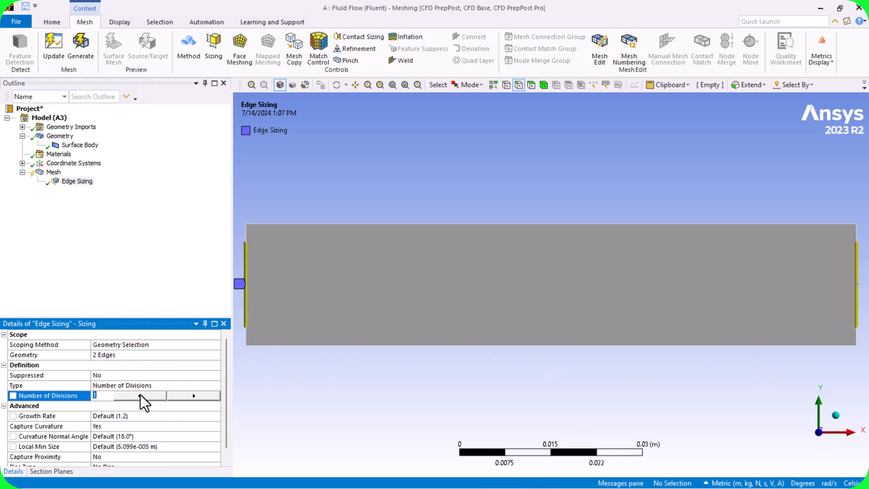
pyautogui.write('50')
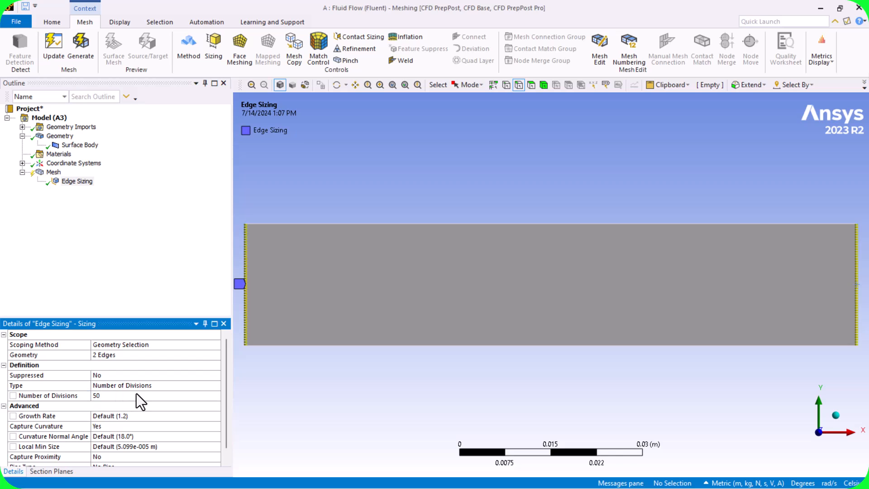
pyautogui.scroll(-3)
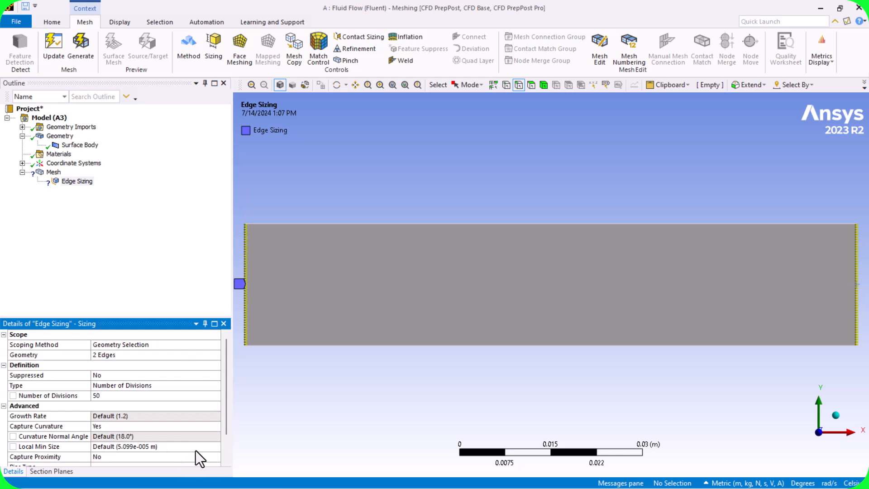
pyautogui.scroll(-3)
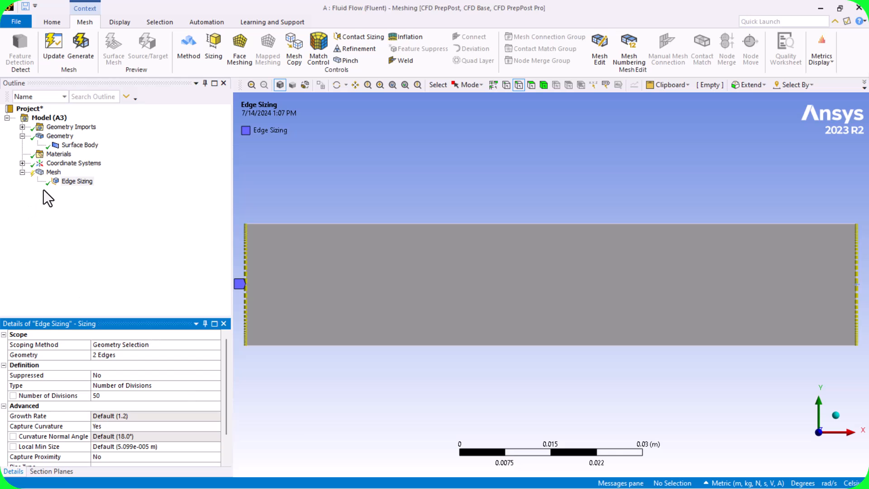
# Add a second edge sizing on the long edges using number of divisions (200).
pyautogui.click(213, 47)
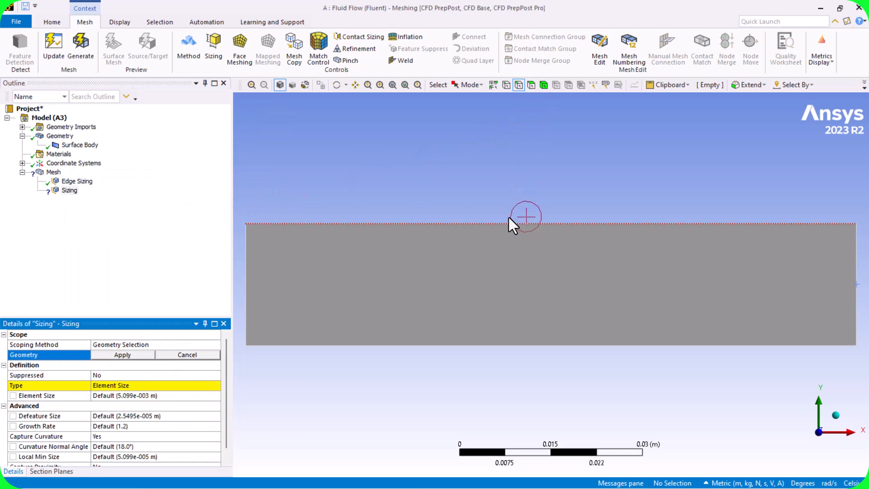
pyautogui.click(525, 225)
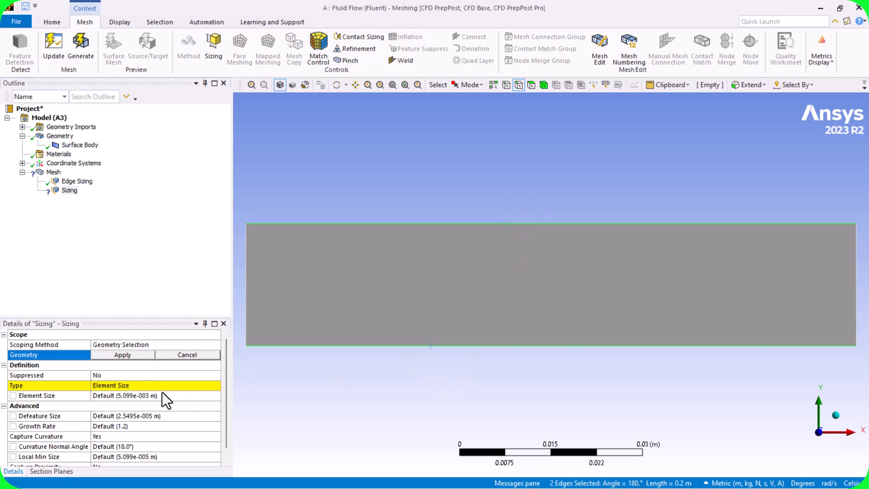
pyautogui.click(122, 355)
pyautogui.write('200')
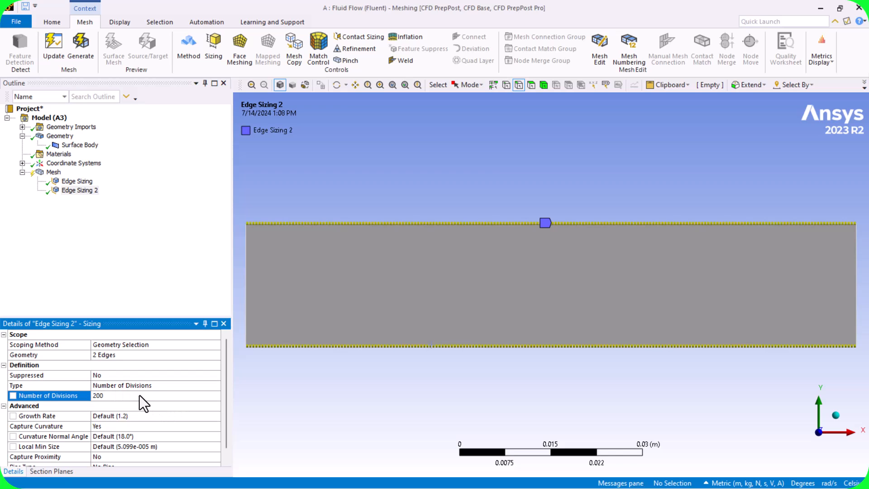
pyautogui.moveTo(60, 183)
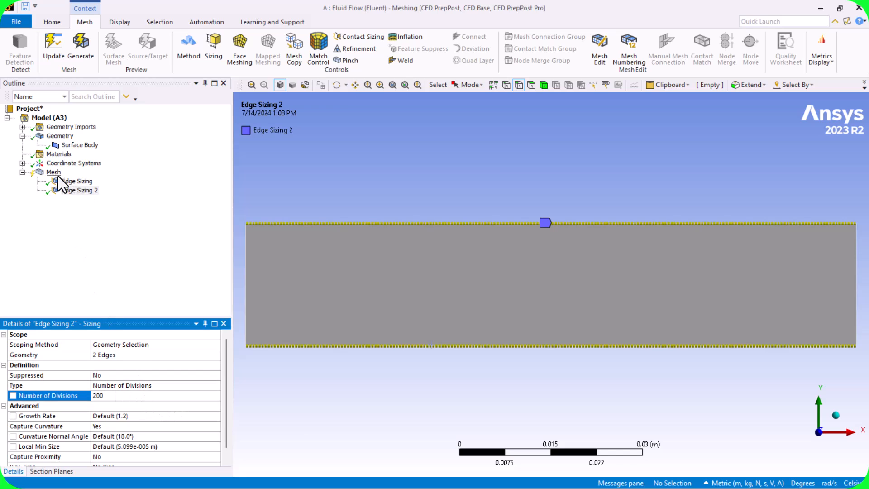
# Add a mapped face meshing control on the channel face and generate the mesh.
pyautogui.rightClick(53, 172)
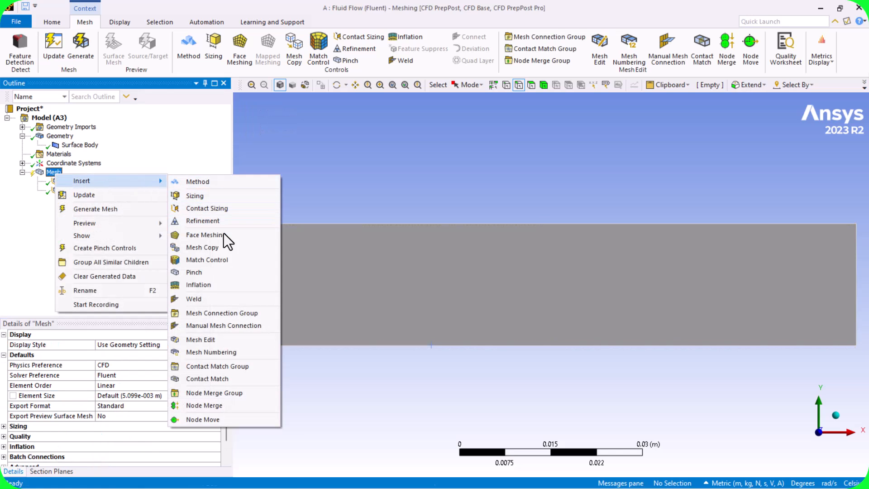
pyautogui.click(204, 234)
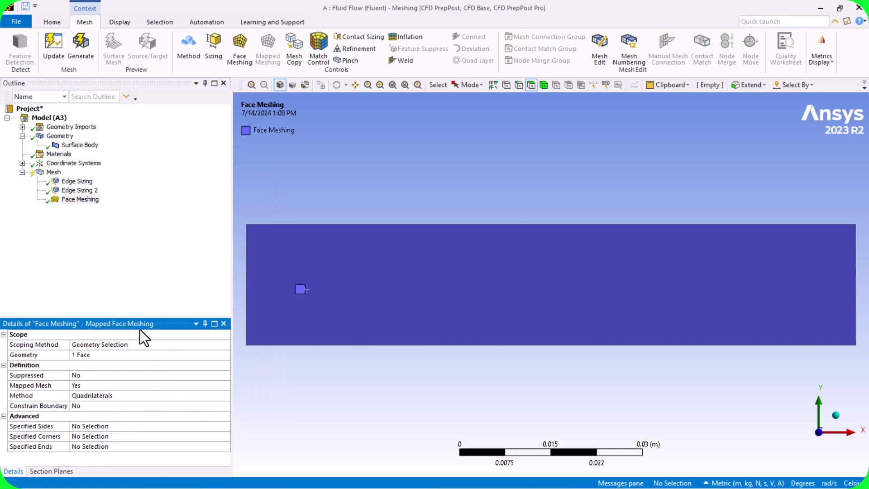
pyautogui.click(81, 48)
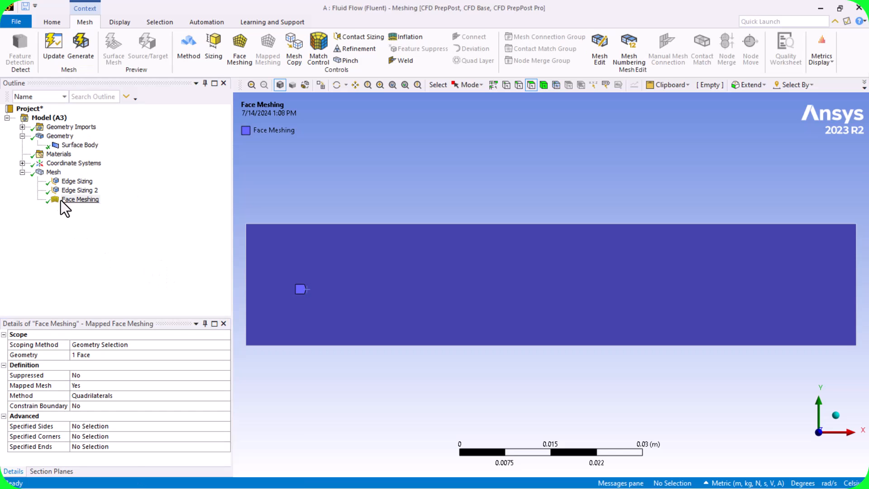
pyautogui.click(81, 49)
pyautogui.write('Inle')
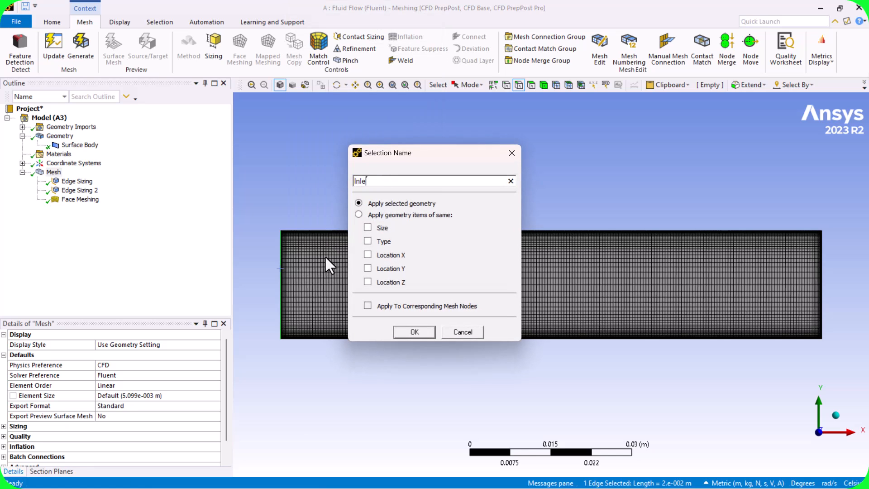
pyautogui.click(414, 331)
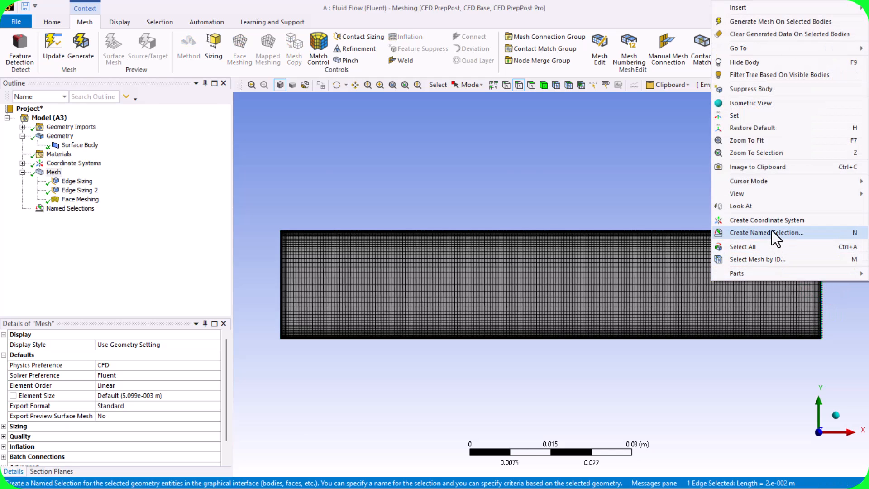
# Create a named selection called Outlet on the selected outlet edge.
pyautogui.click(767, 233)
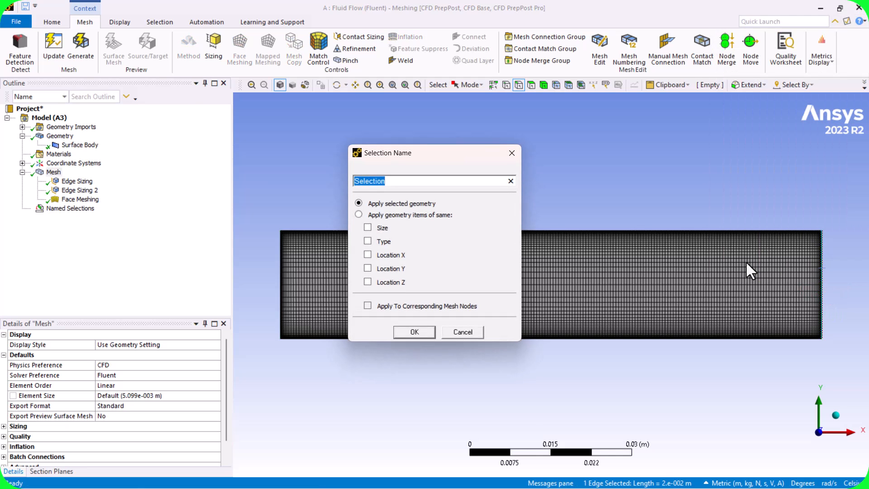
pyautogui.write('Outlet')
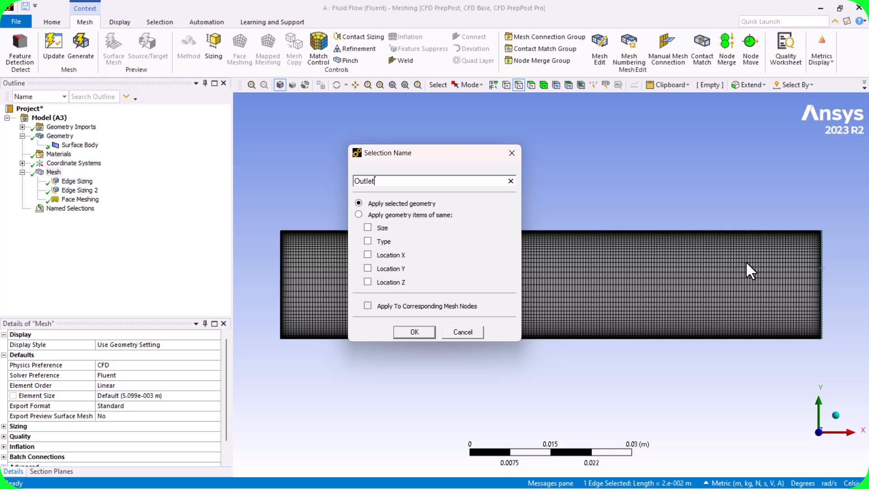
pyautogui.click(414, 331)
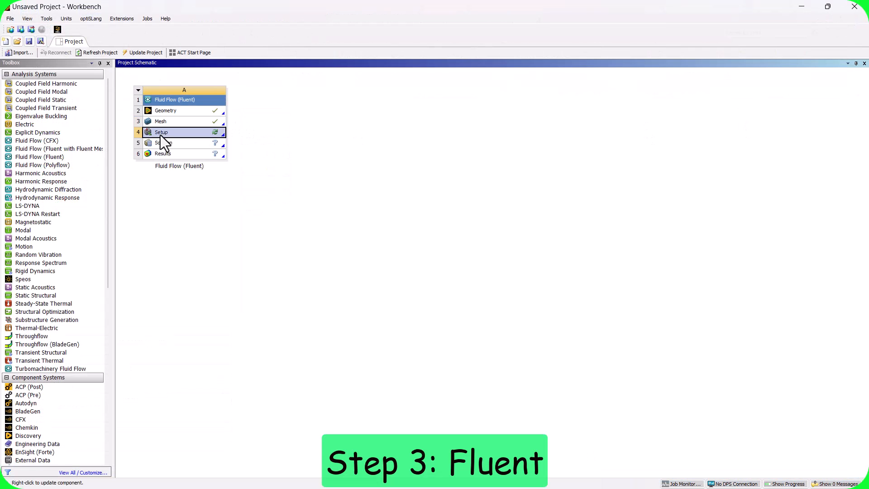
# Launch Fluent from the Setup cell with double precision enabled.
pyautogui.doubleClick(161, 132)
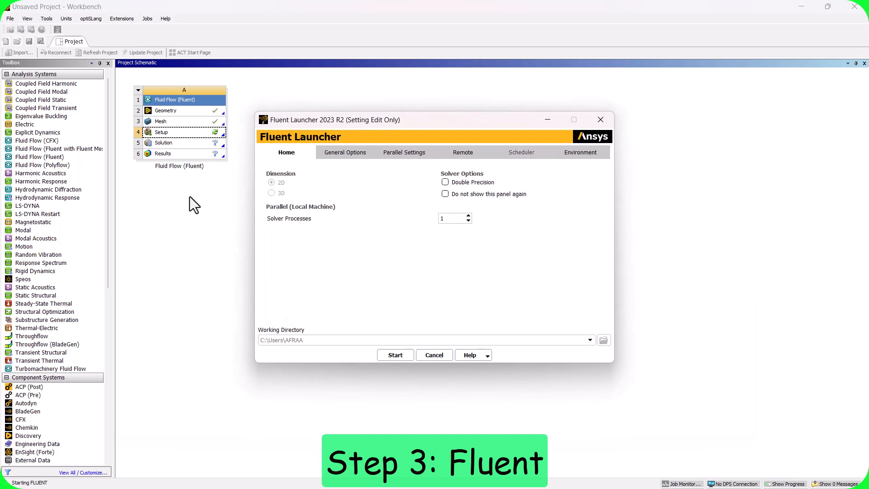
pyautogui.moveTo(505, 221)
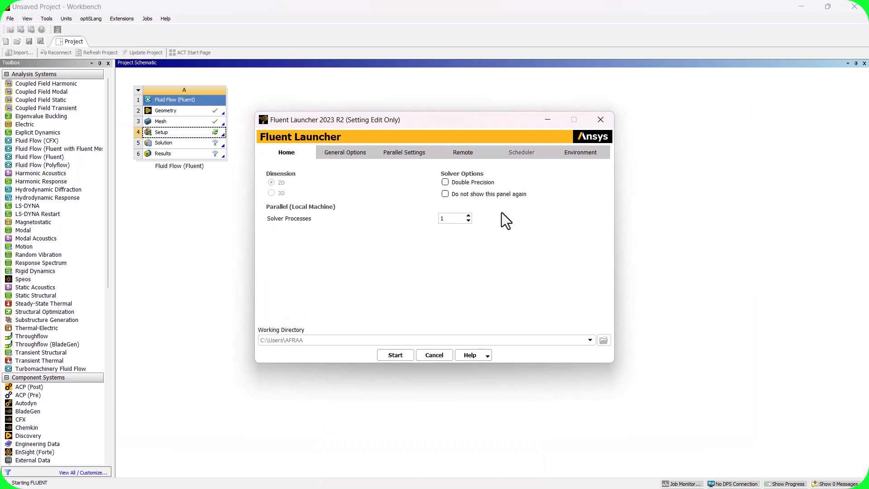
pyautogui.click(445, 182)
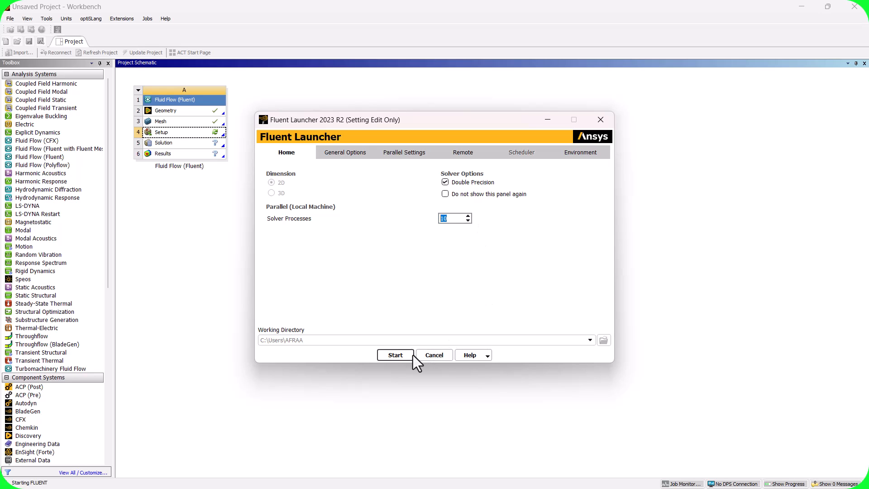
pyautogui.click(394, 355)
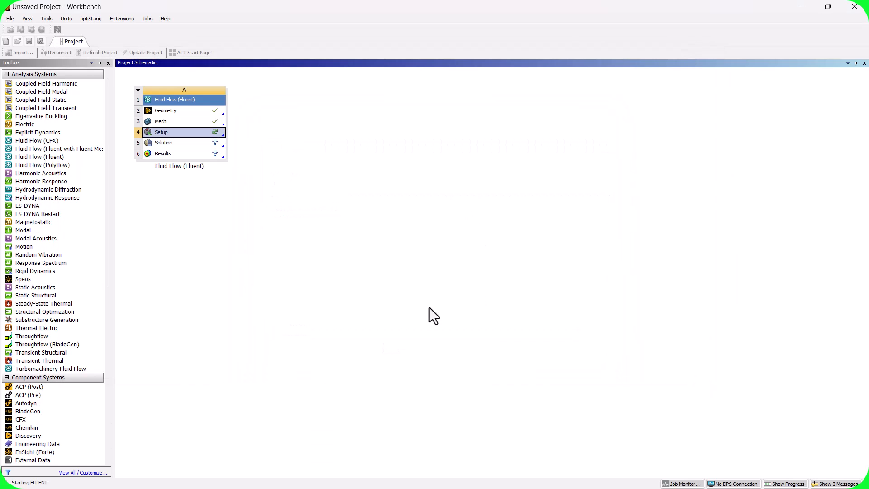
# Enable gravity at -9.81 m/s² along Y in the General settings.
pyautogui.doubleClick(161, 133)
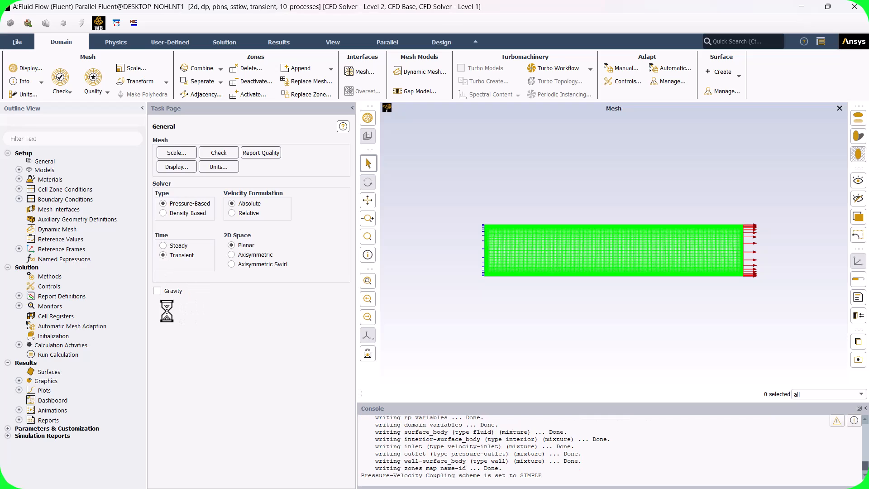
pyautogui.click(157, 290)
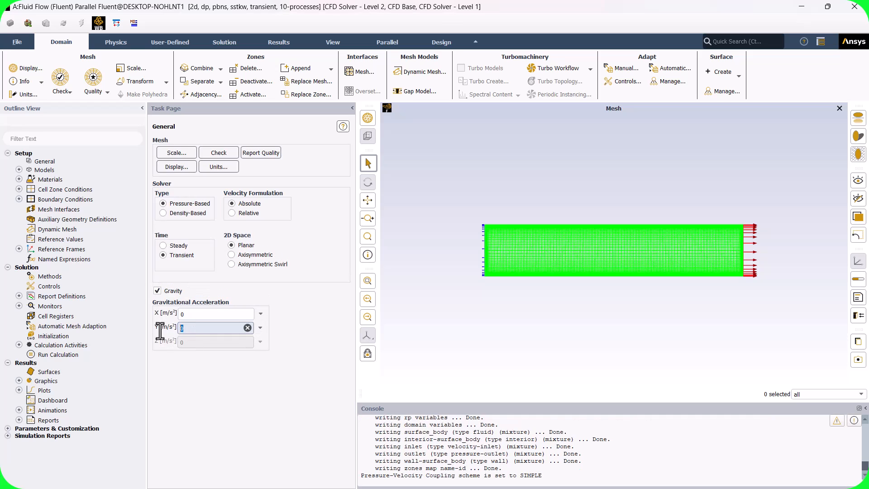
pyautogui.write('-9.')
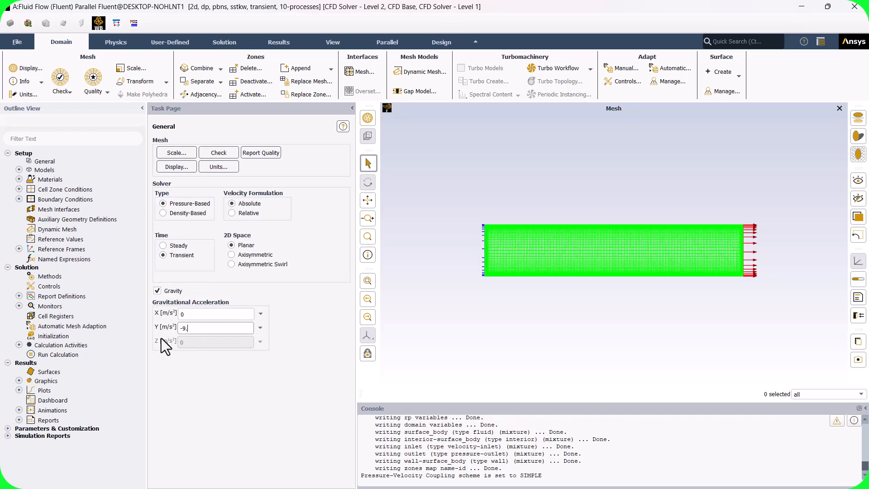
pyautogui.write('81')
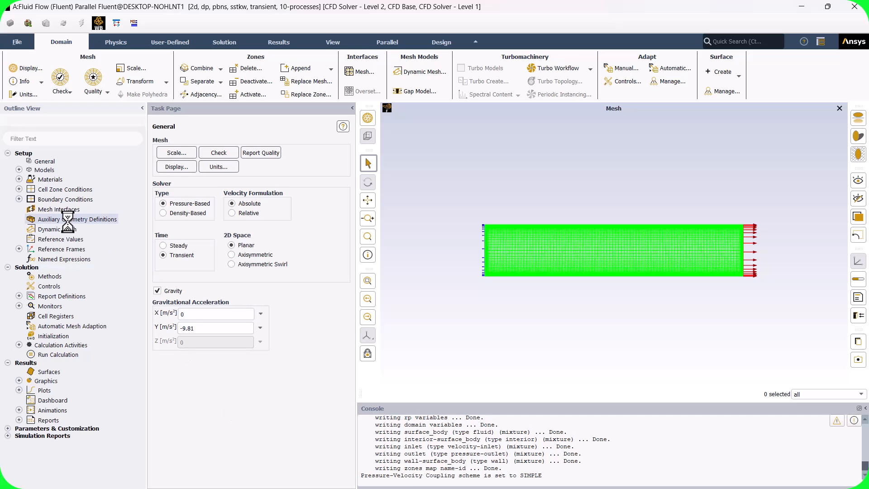
pyautogui.click(20, 179)
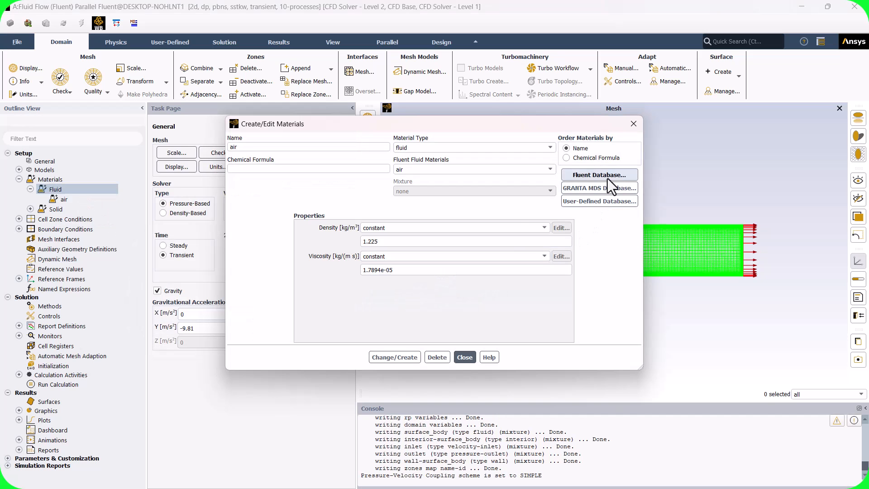
# Copy water-liquid from the Fluent database into the case's fluid materials.
pyautogui.click(598, 173)
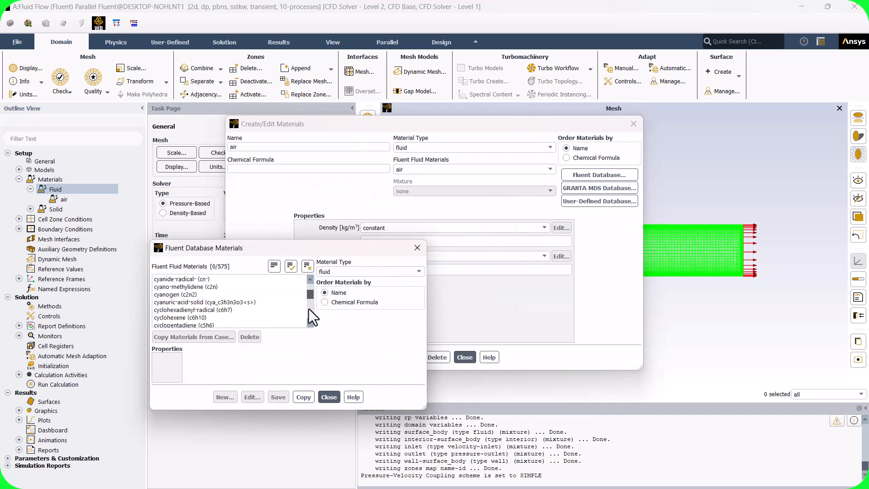
pyautogui.click(293, 173)
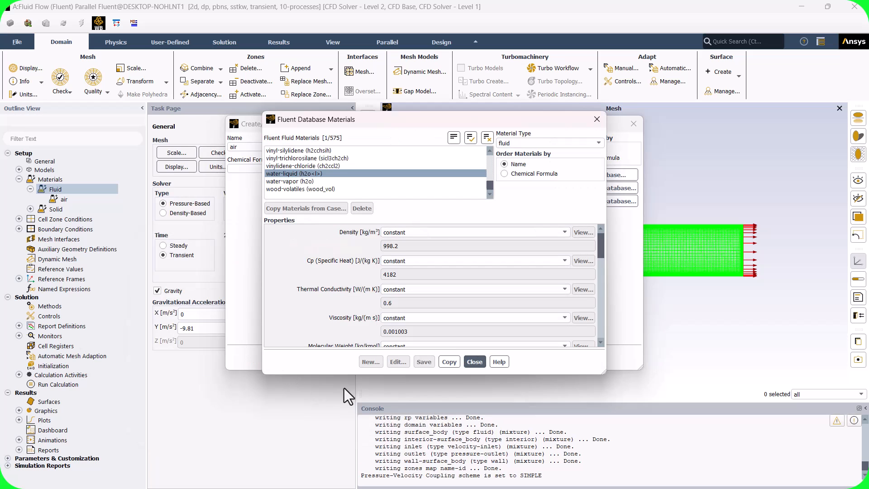
pyautogui.click(448, 361)
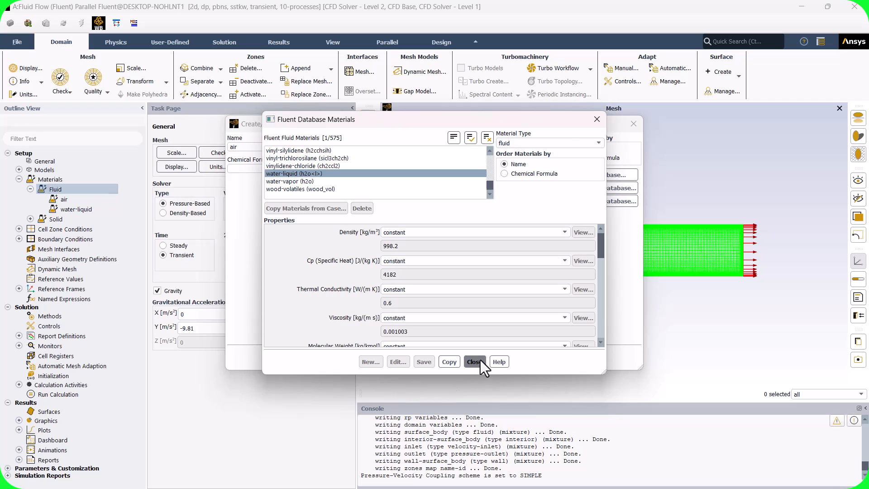
pyautogui.click(474, 361)
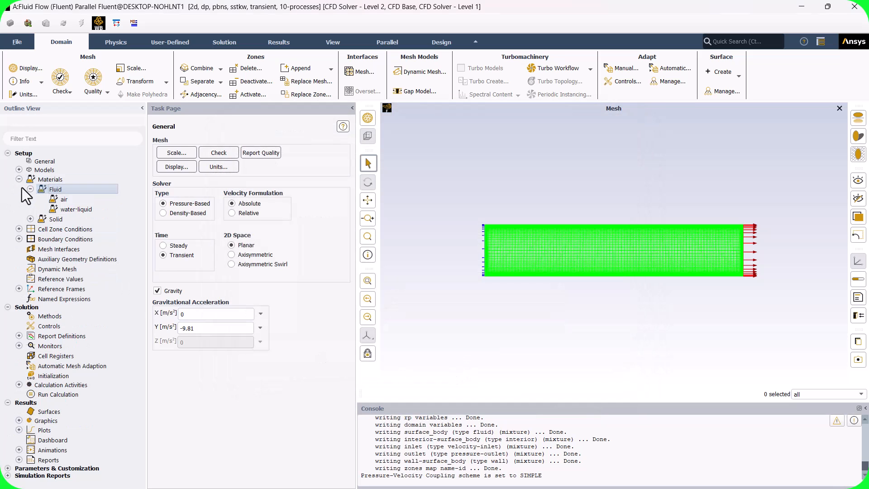
pyautogui.click(19, 169)
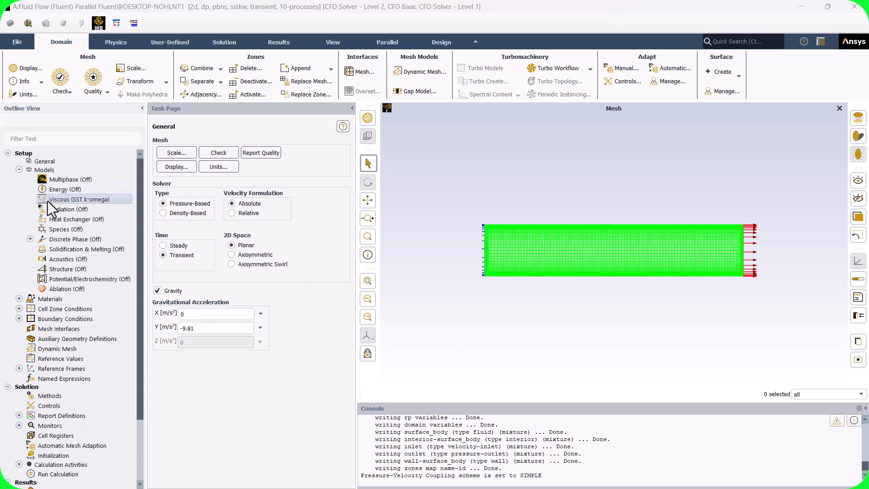
# Change the viscous model from SST k-omega to laminar.
pyautogui.doubleClick(66, 199)
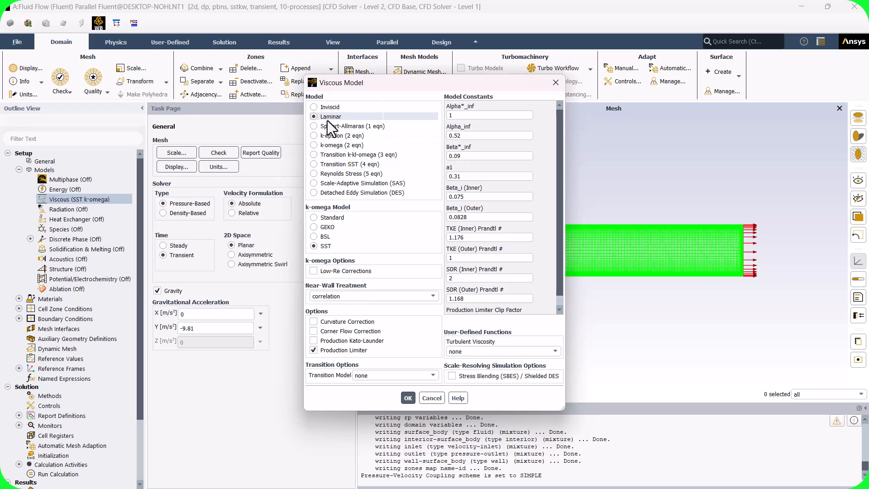
pyautogui.click(409, 397)
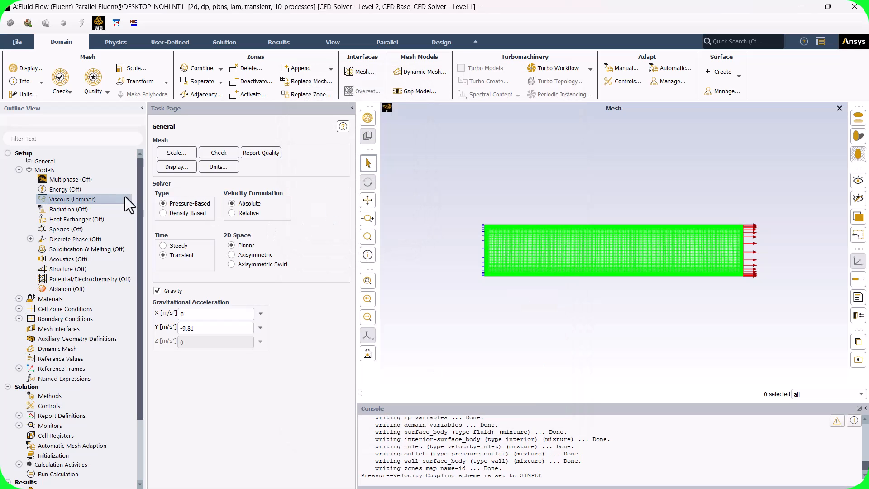
pyautogui.doubleClick(73, 180)
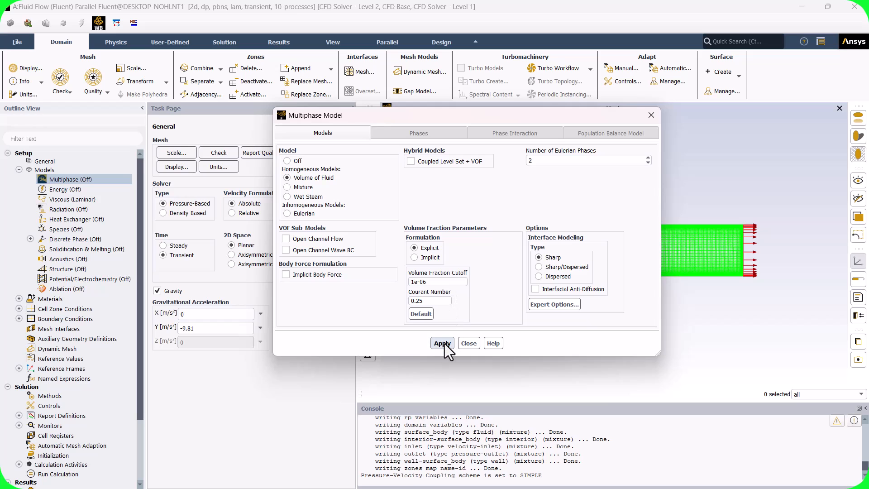
# Apply the two-phase VOF model and name the phases air and water.
pyautogui.click(442, 342)
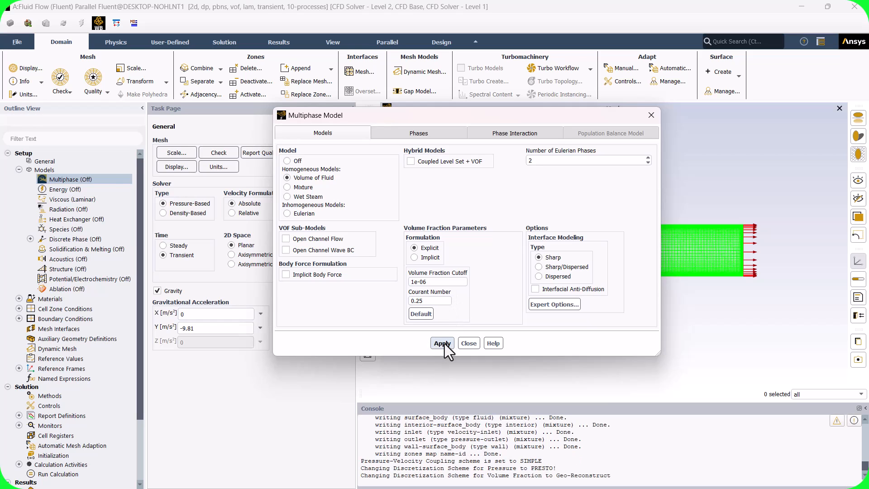
pyautogui.click(418, 133)
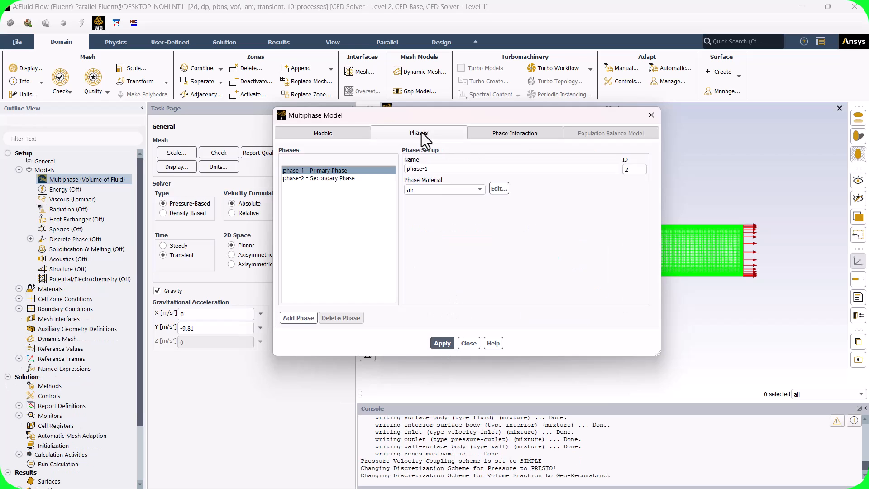
pyautogui.click(510, 168)
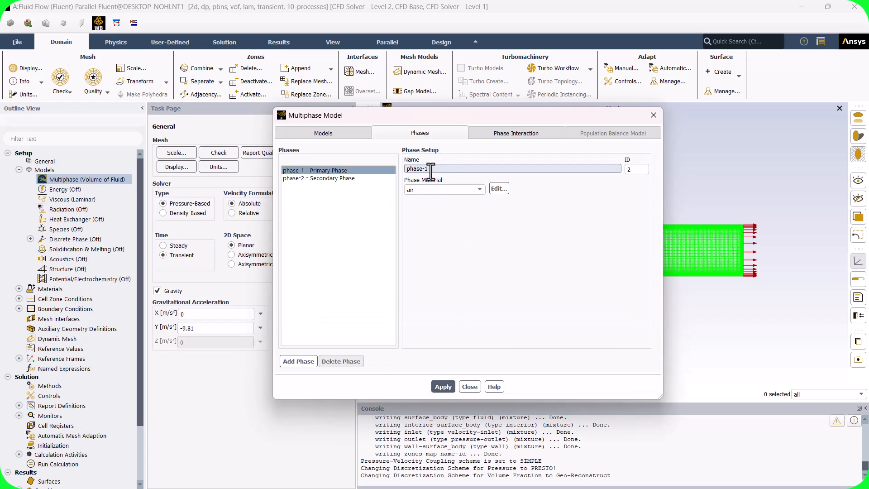
pyautogui.write('air')
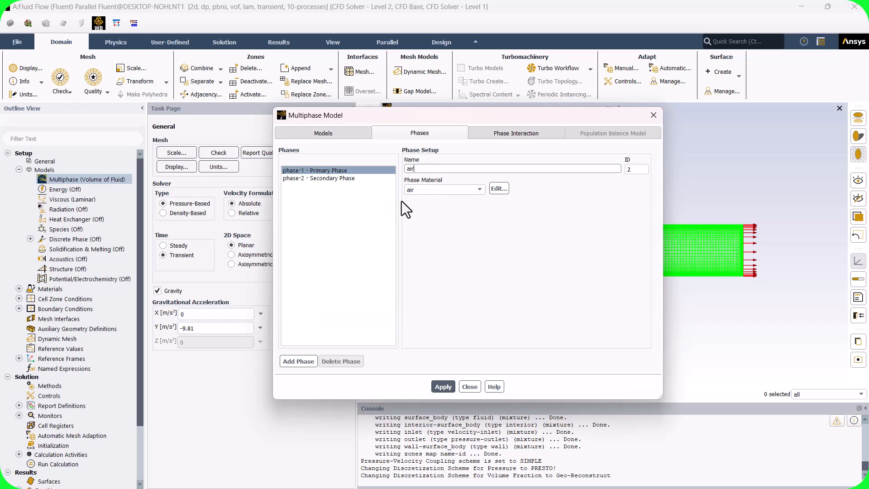
pyautogui.click(318, 178)
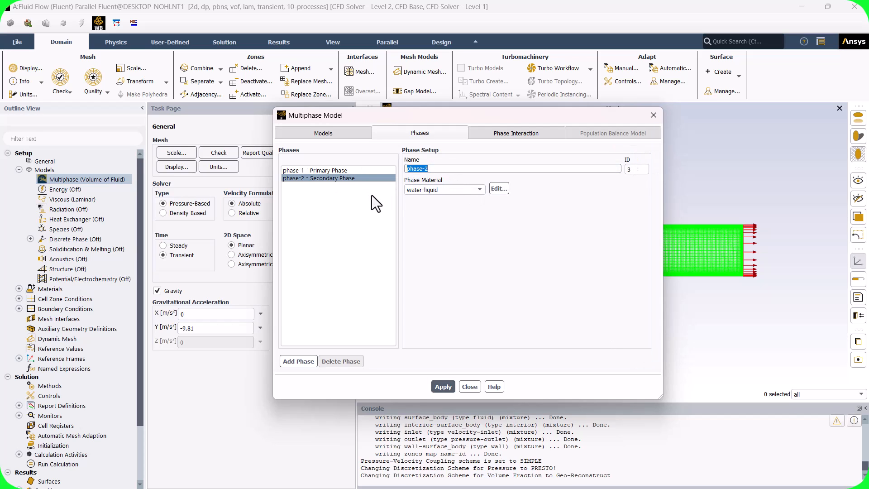
pyautogui.write('water')
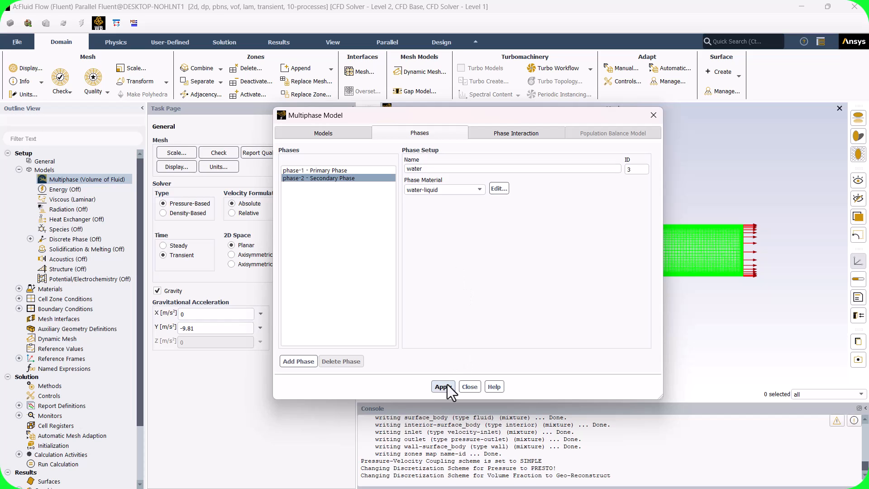
pyautogui.click(442, 386)
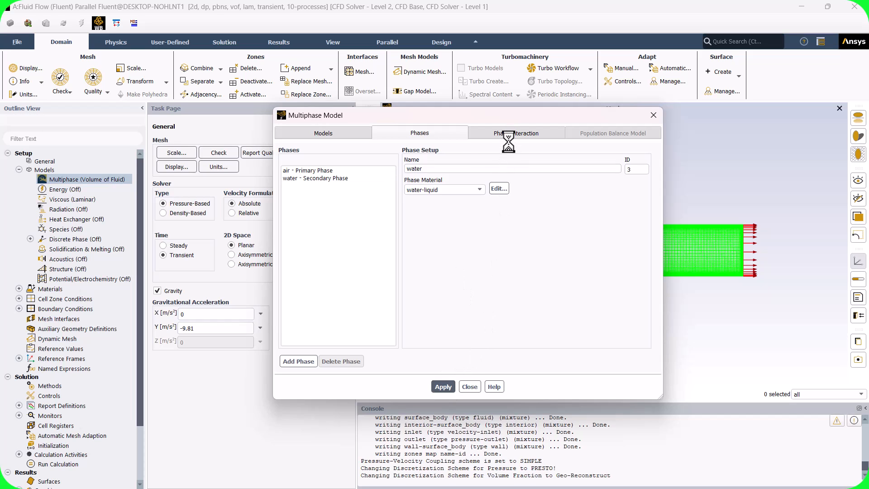
# Set a constant 0.07 N/m surface tension coefficient for the air–water interaction.
pyautogui.click(515, 132)
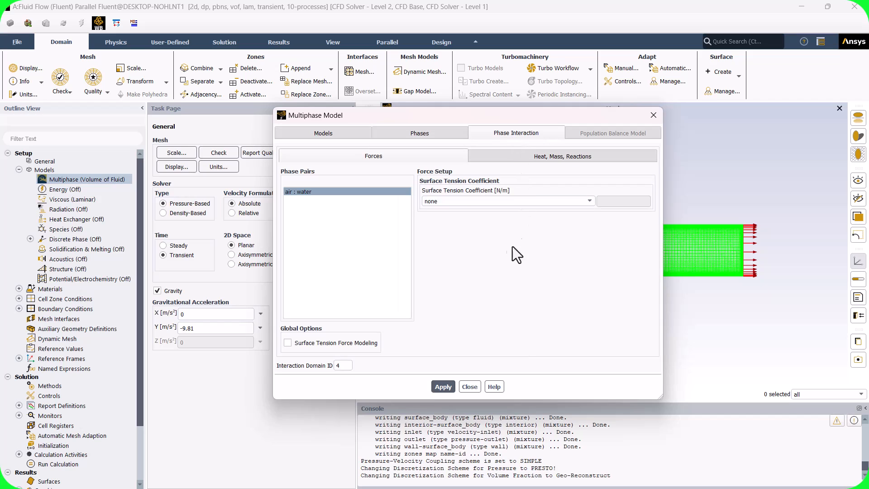
pyautogui.click(589, 201)
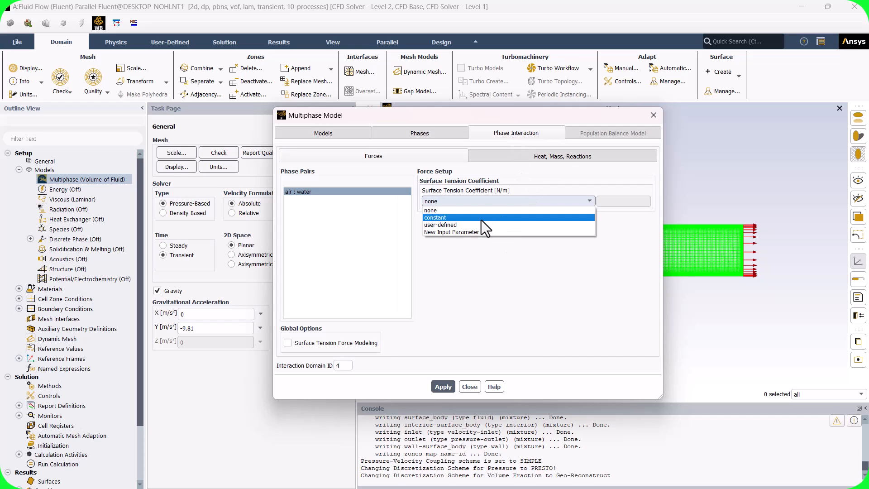
pyautogui.click(435, 216)
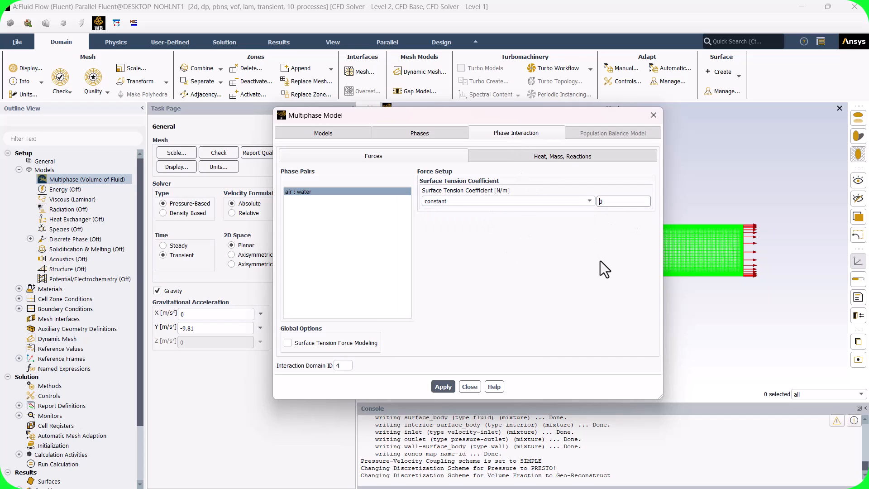
pyautogui.click(623, 201)
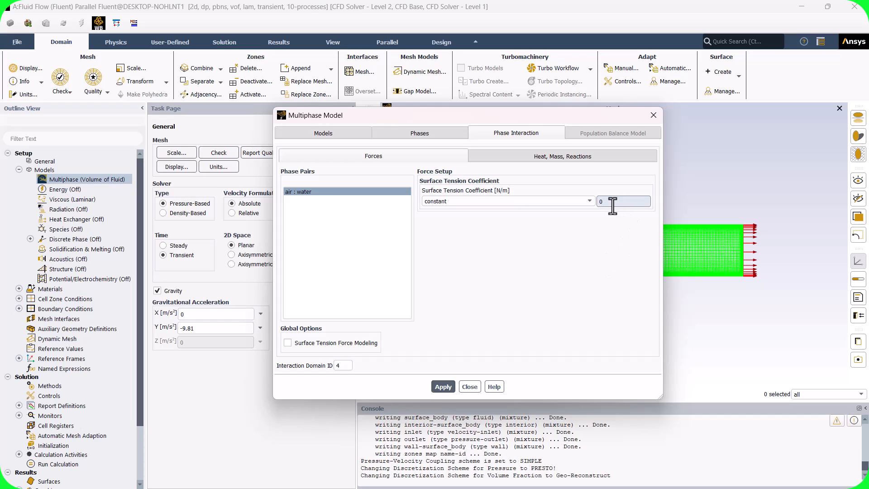
pyautogui.write('0.07')
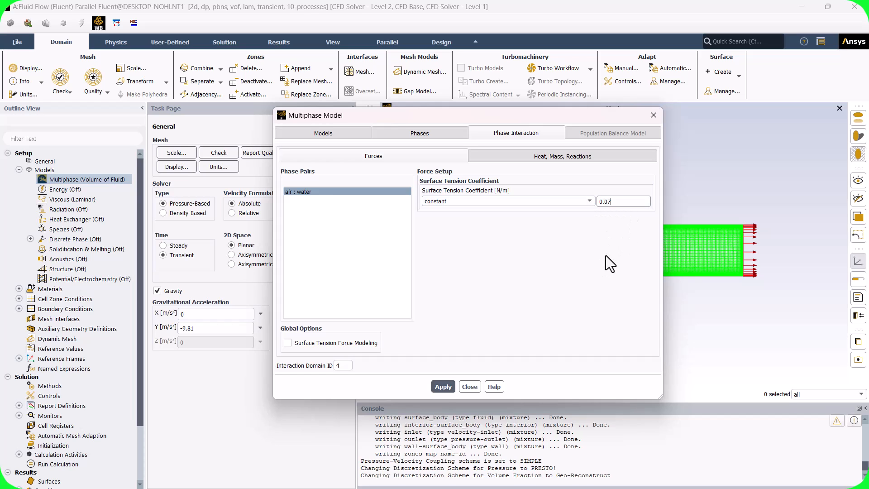
pyautogui.click(443, 387)
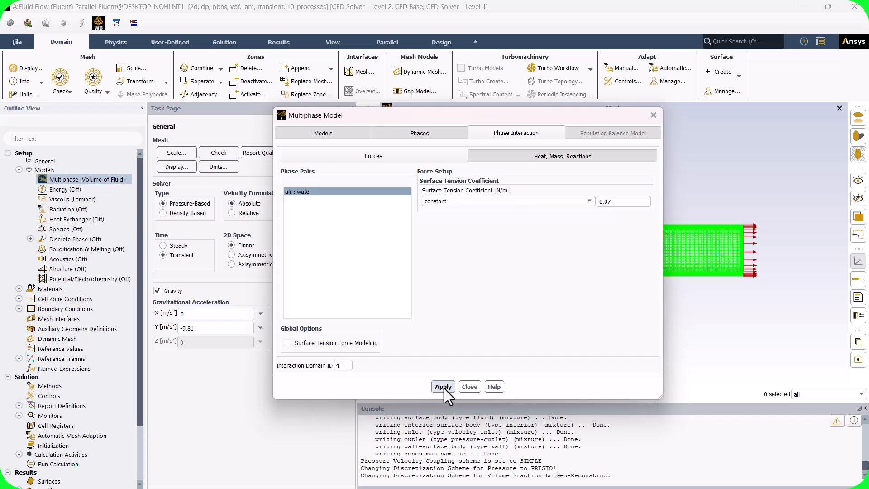
pyautogui.click(469, 386)
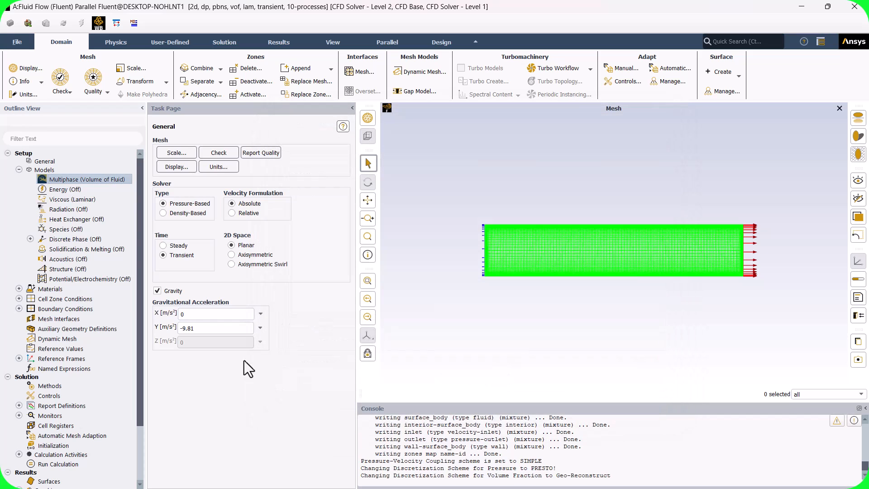
pyautogui.click(19, 170)
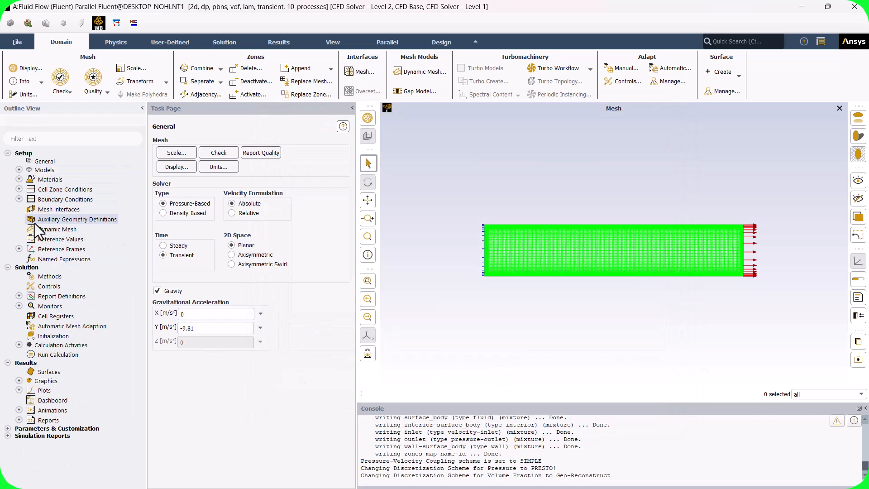
# Set the inlet velocity magnitude to 0.1 m/s.
pyautogui.click(19, 199)
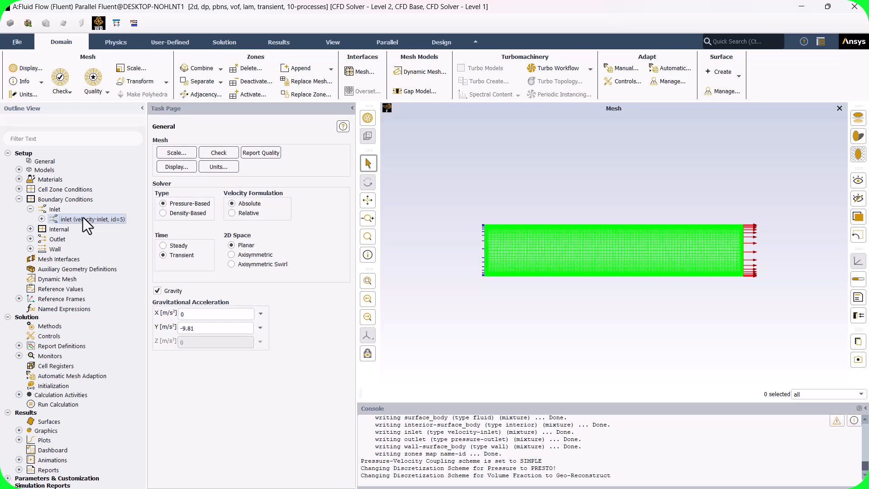
pyautogui.doubleClick(89, 219)
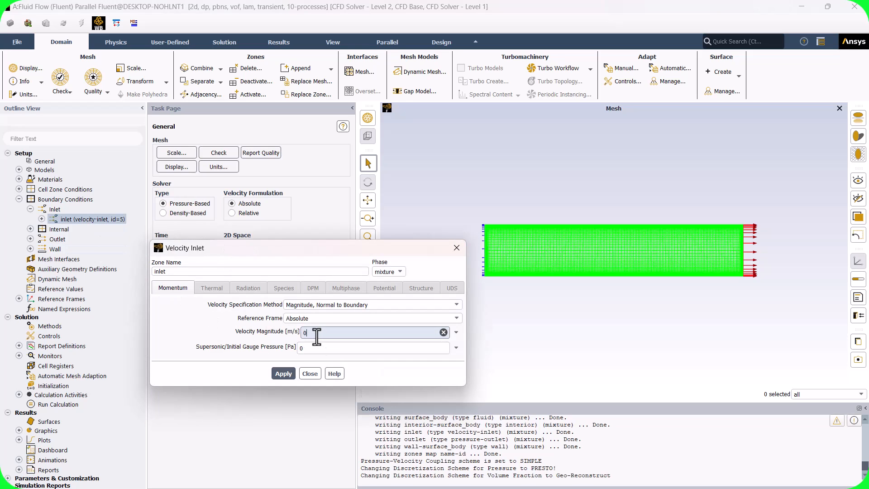
pyautogui.write('.1')
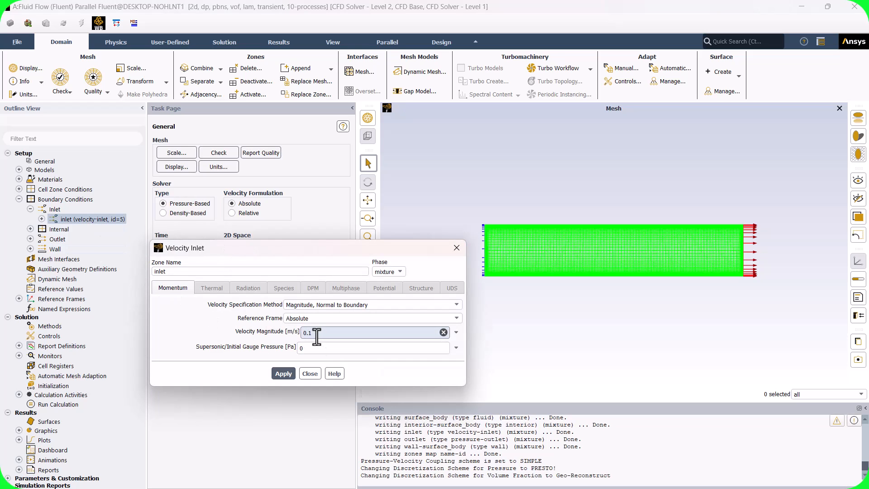
pyautogui.click(310, 373)
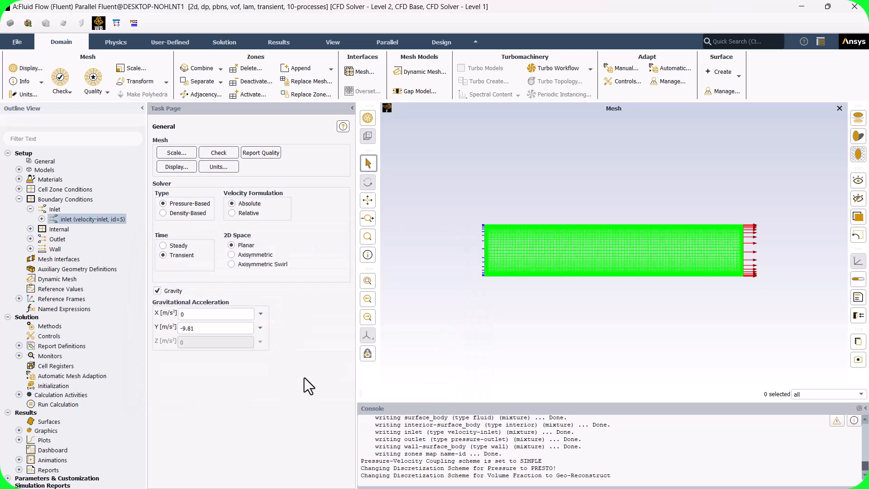
# Set the inlet's water phase volume fraction to 0.5.
pyautogui.click(41, 218)
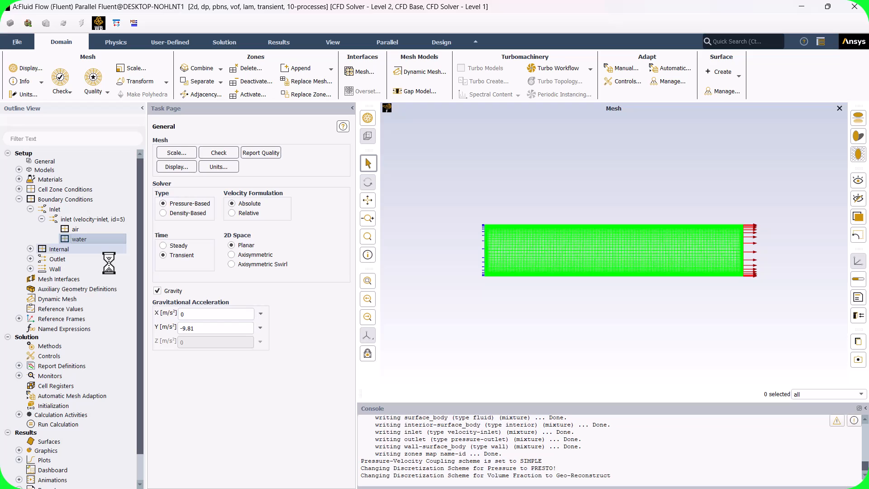
pyautogui.doubleClick(79, 239)
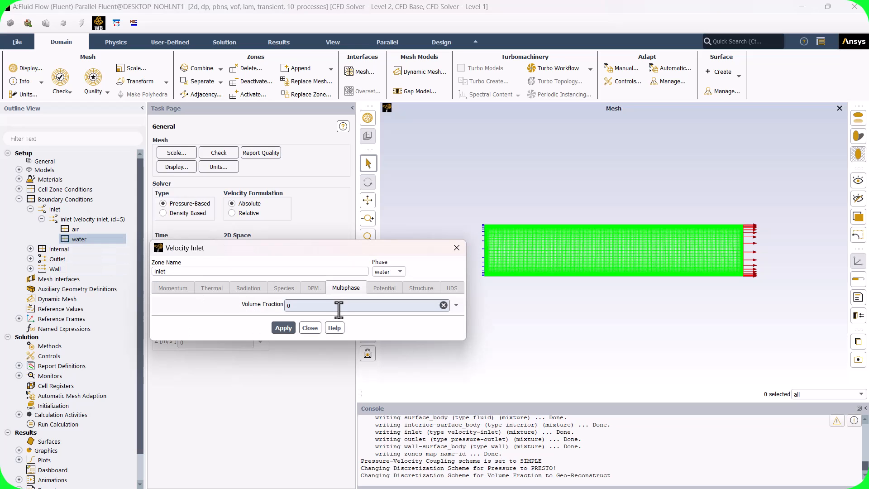
pyautogui.write('0.5')
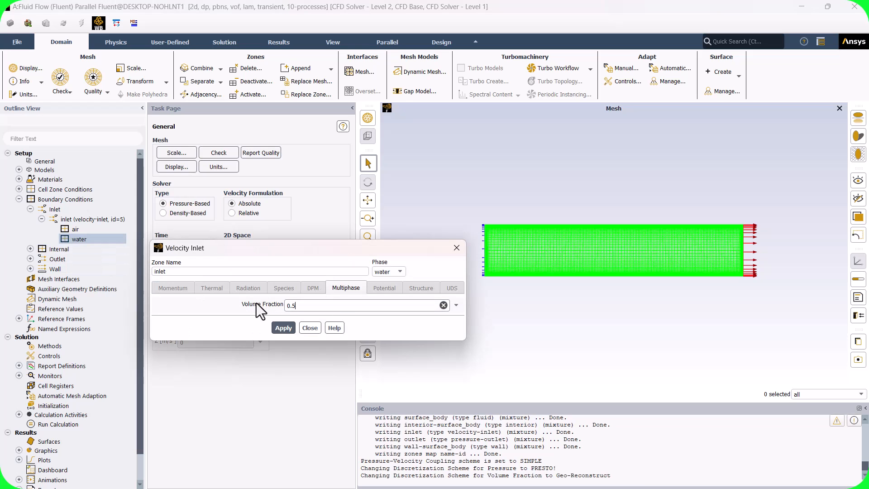
pyautogui.click(310, 328)
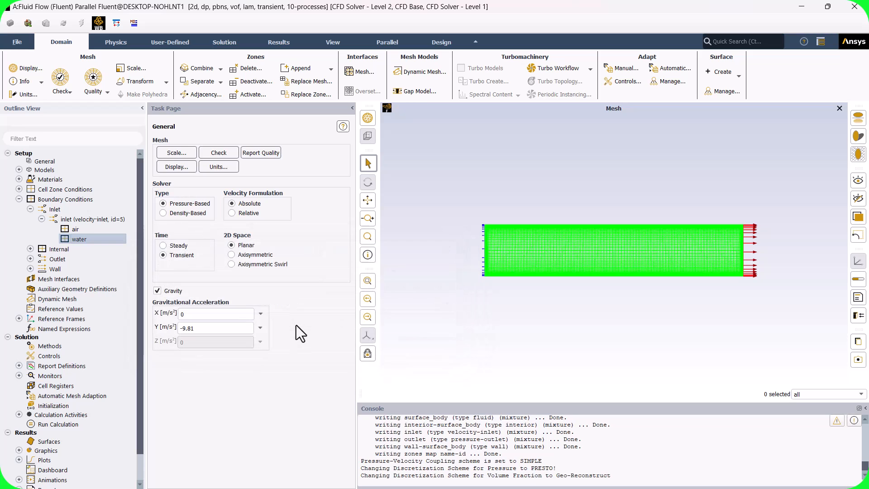
pyautogui.click(19, 199)
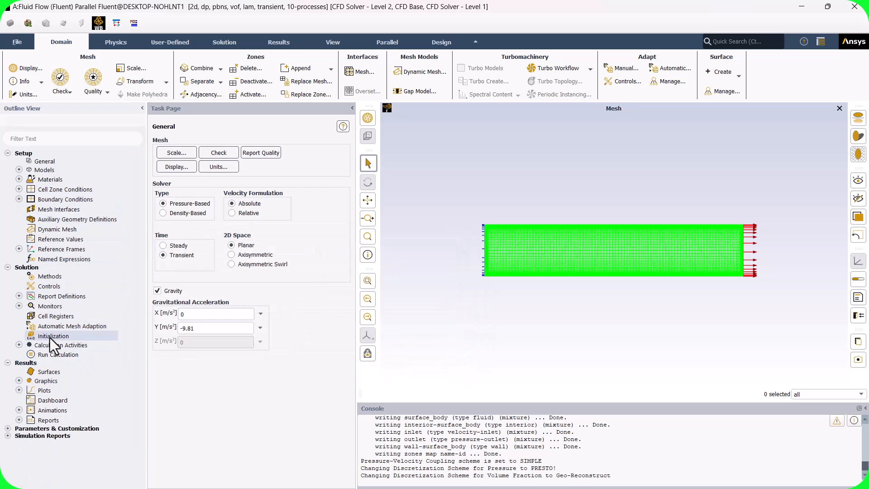
# Initialize the flow field computing initial values from all zones.
pyautogui.click(54, 334)
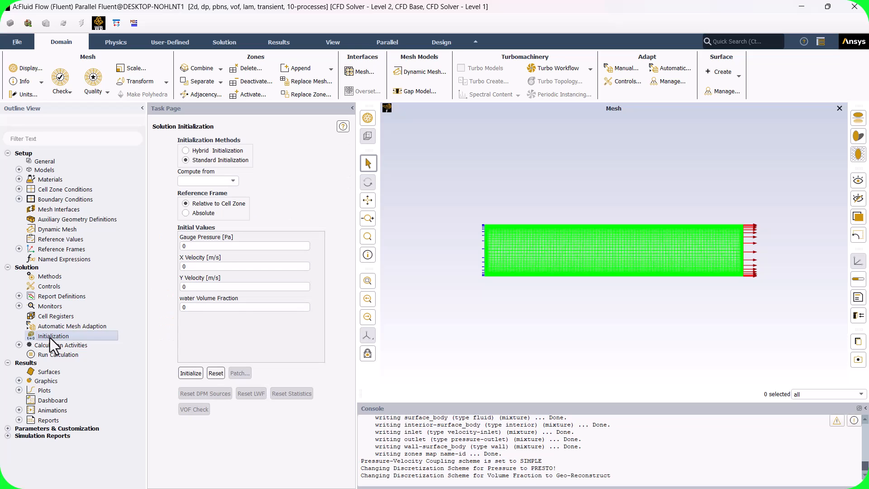
pyautogui.click(232, 181)
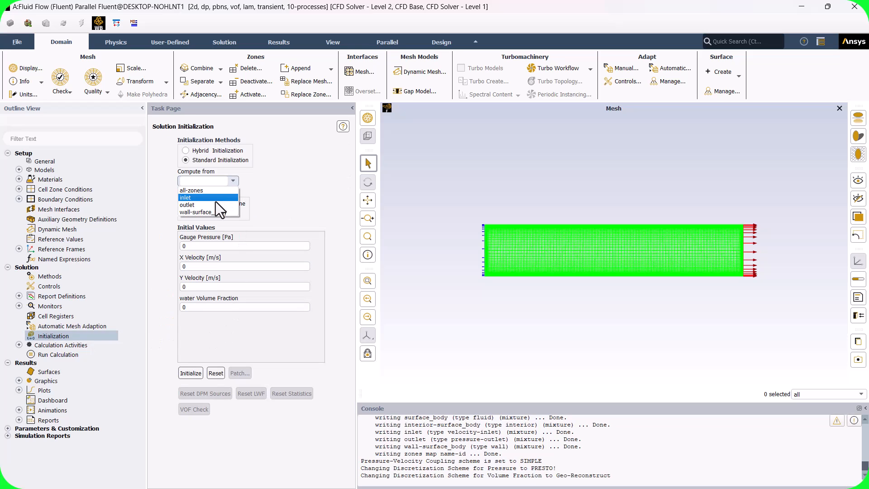
pyautogui.click(191, 190)
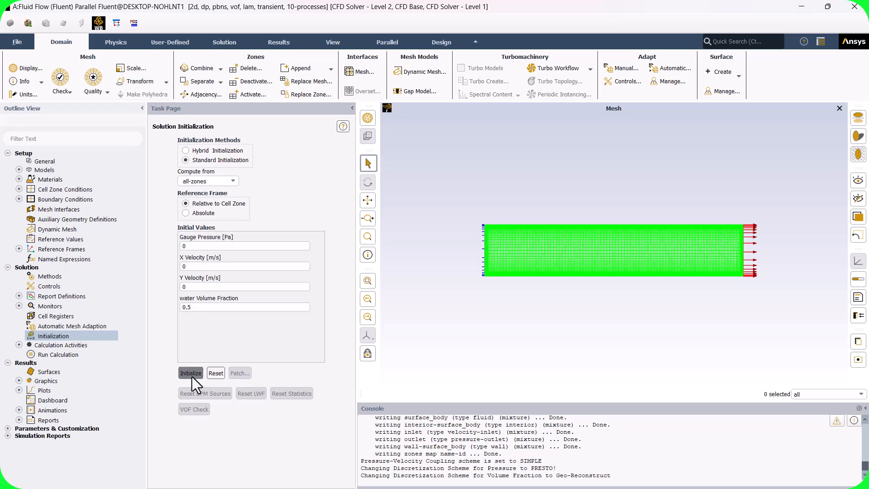
pyautogui.click(238, 372)
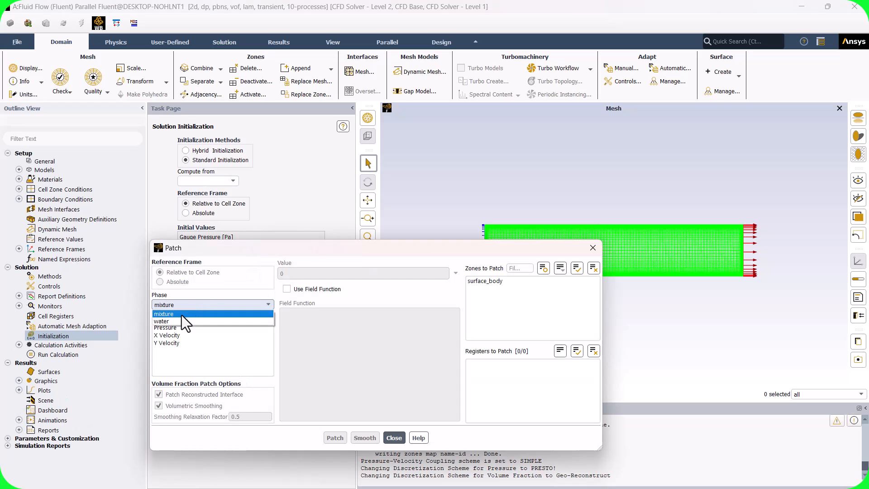
# Patch surface_body with a water volume fraction of 0.5.
pyautogui.click(161, 321)
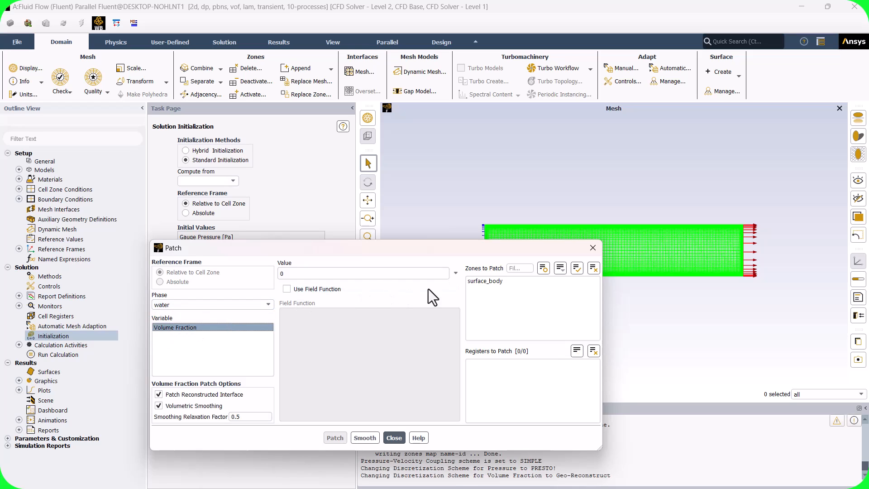
pyautogui.write('0.5')
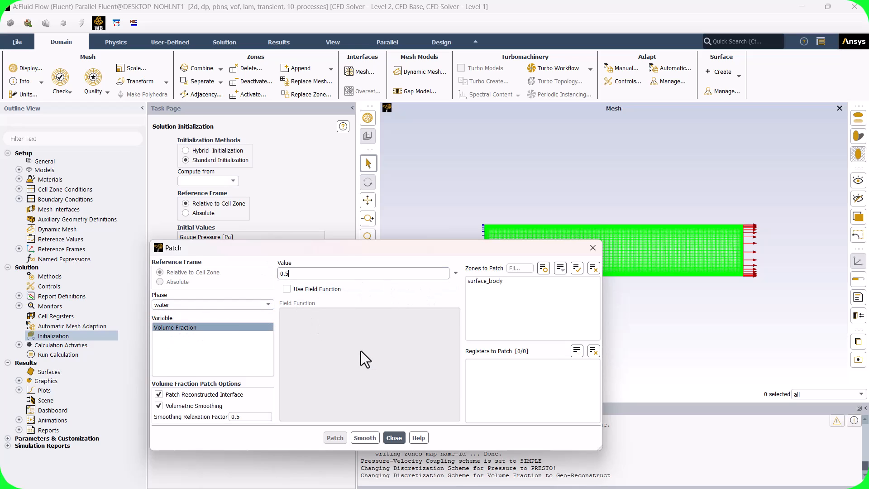
pyautogui.click(485, 281)
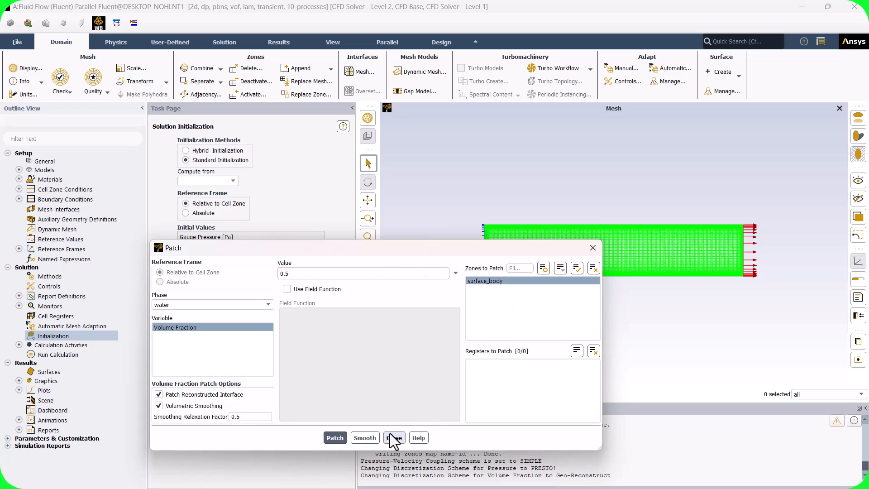
pyautogui.click(394, 437)
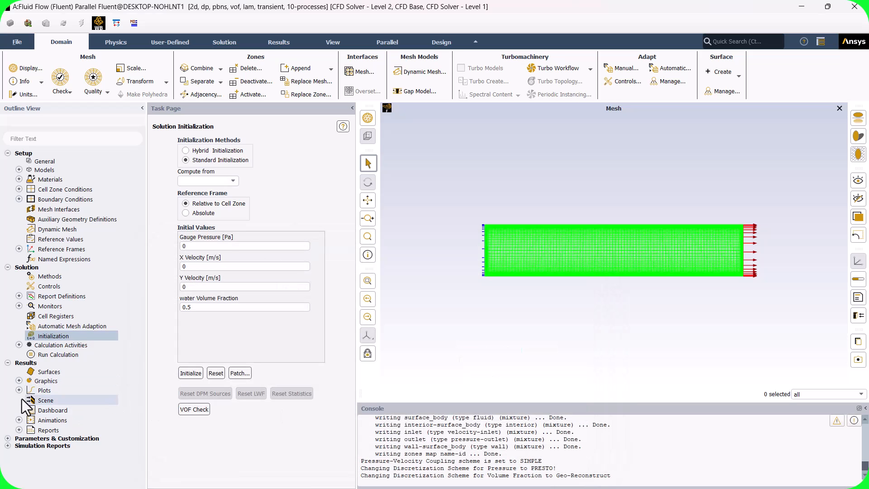
# Create a new contour of phase volume fraction for water and display it, showing uniform 0.5.
pyautogui.click(19, 381)
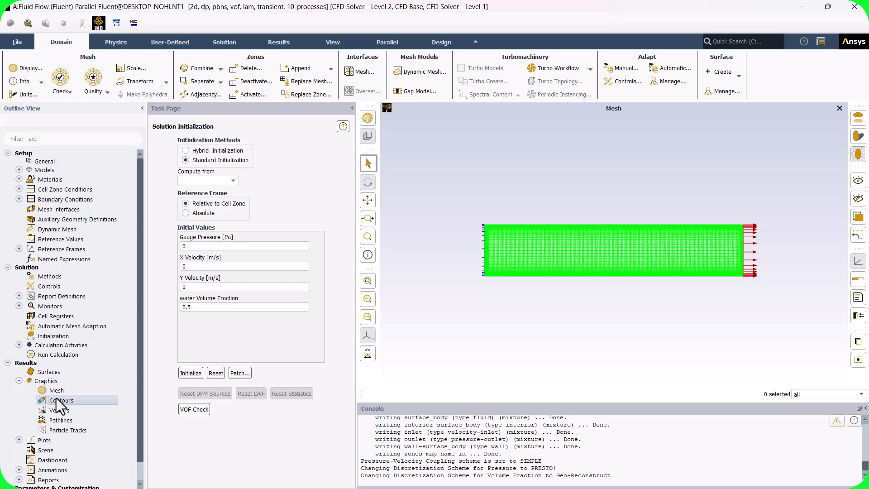
pyautogui.rightClick(60, 399)
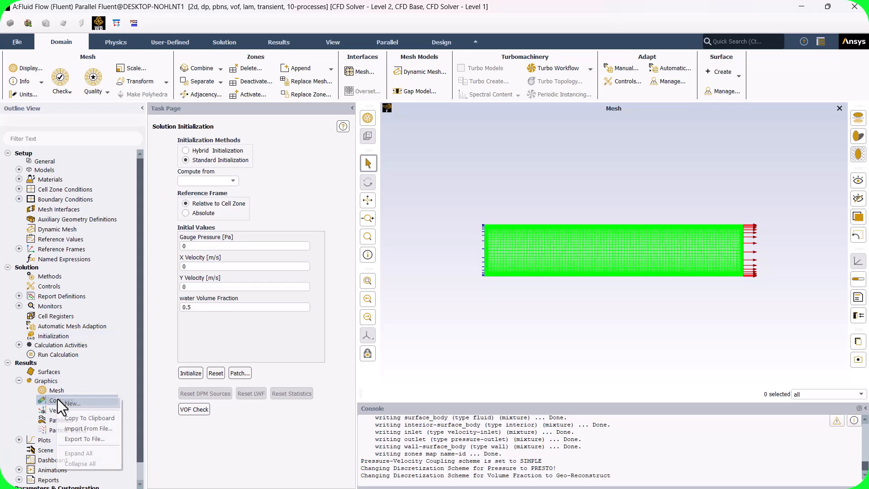
pyautogui.click(60, 402)
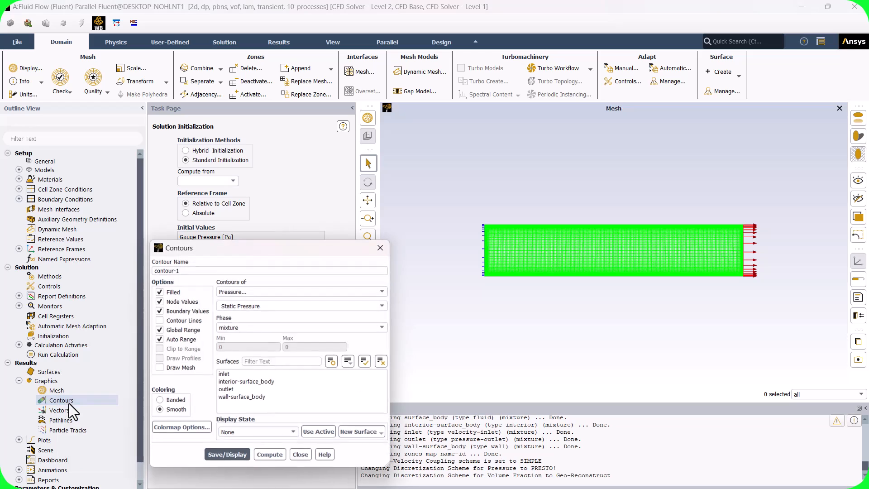
pyautogui.click(379, 292)
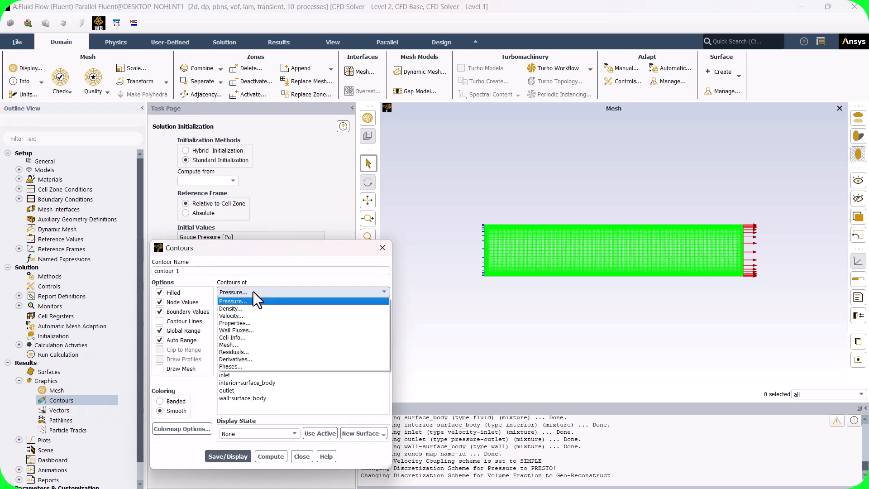
pyautogui.click(231, 366)
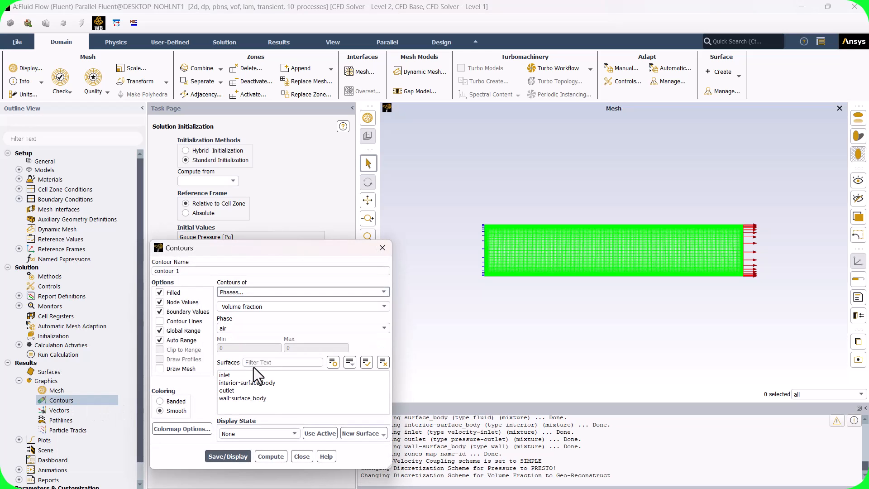
pyautogui.click(381, 328)
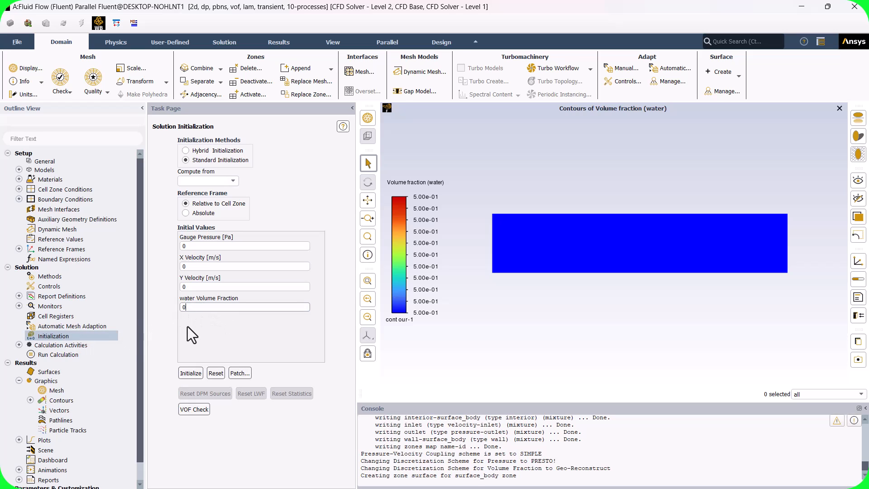
# Reinitialize the solution and patch surface_body to zero water volume fraction.
pyautogui.click(190, 372)
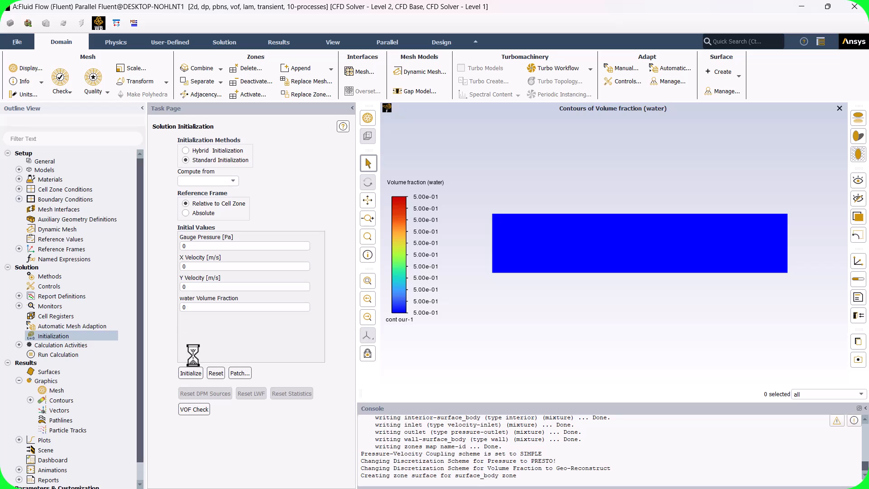
pyautogui.click(190, 371)
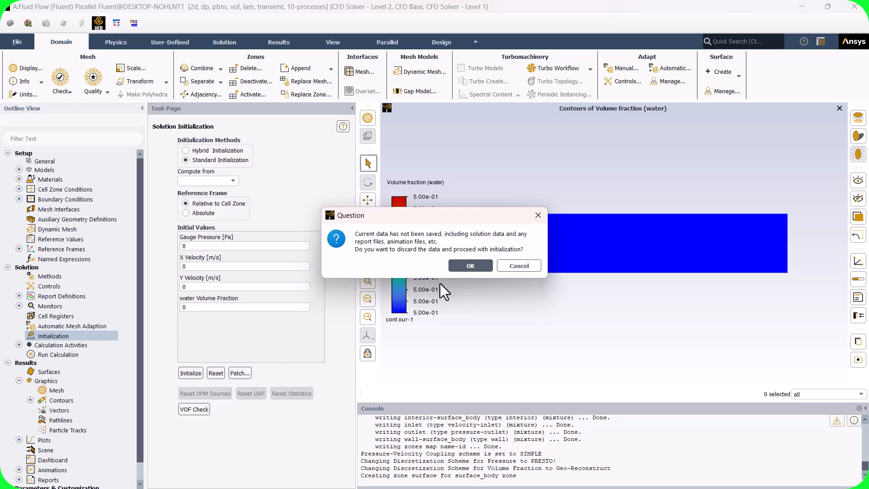
pyautogui.click(470, 266)
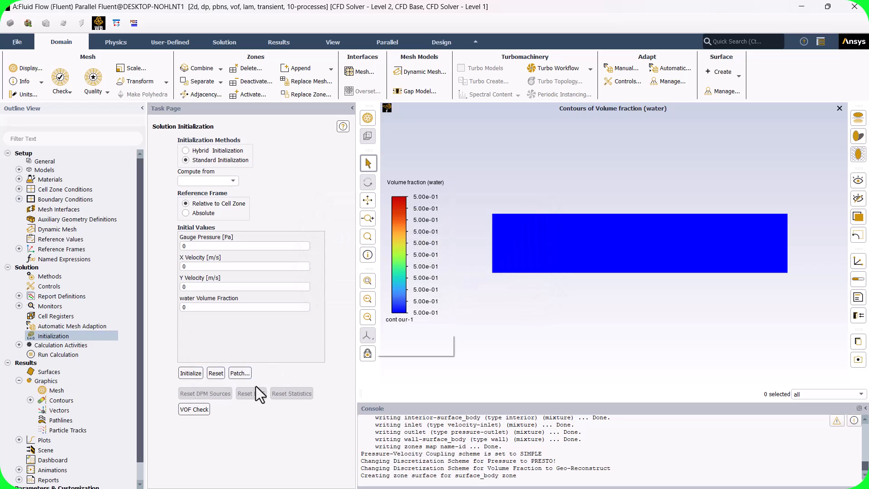
pyautogui.click(240, 372)
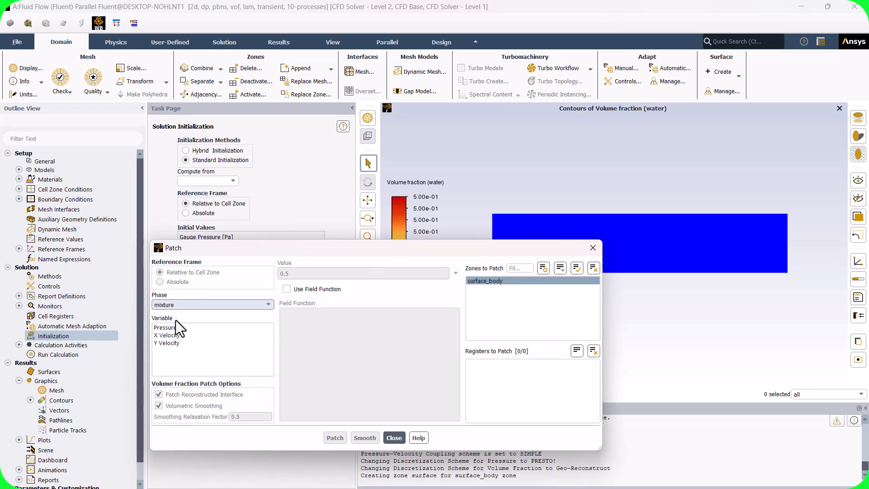
pyautogui.click(212, 304)
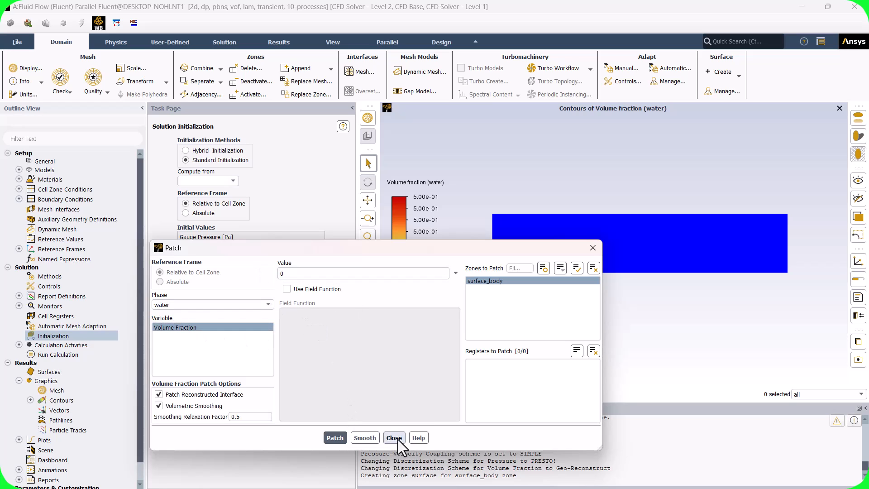
pyautogui.click(394, 437)
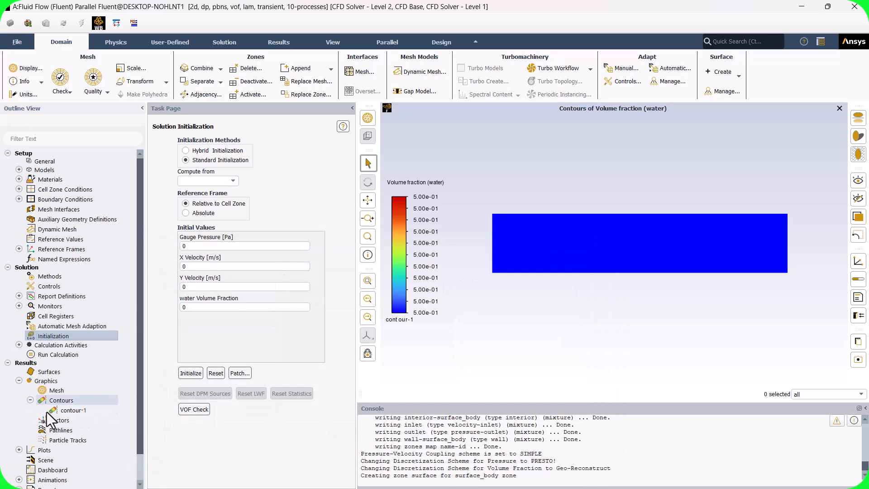
# Redisplay contour-1 so the channel shows zero water fraction.
pyautogui.doubleClick(70, 409)
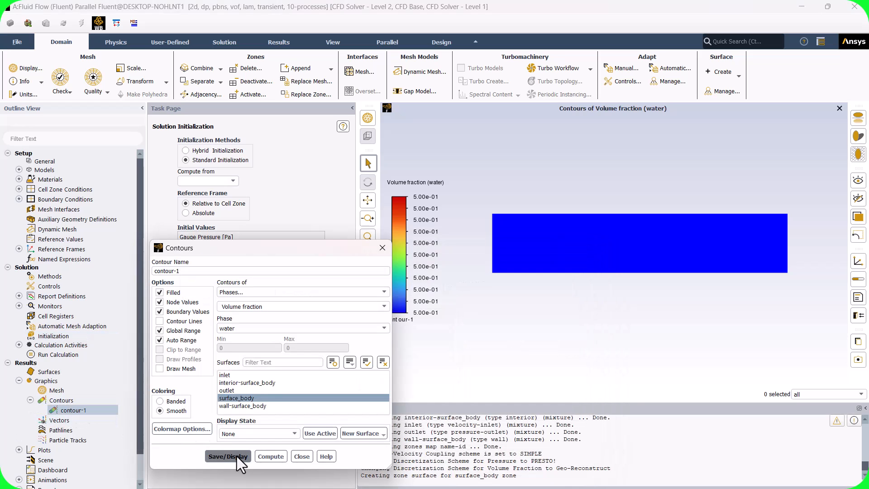
pyautogui.click(227, 456)
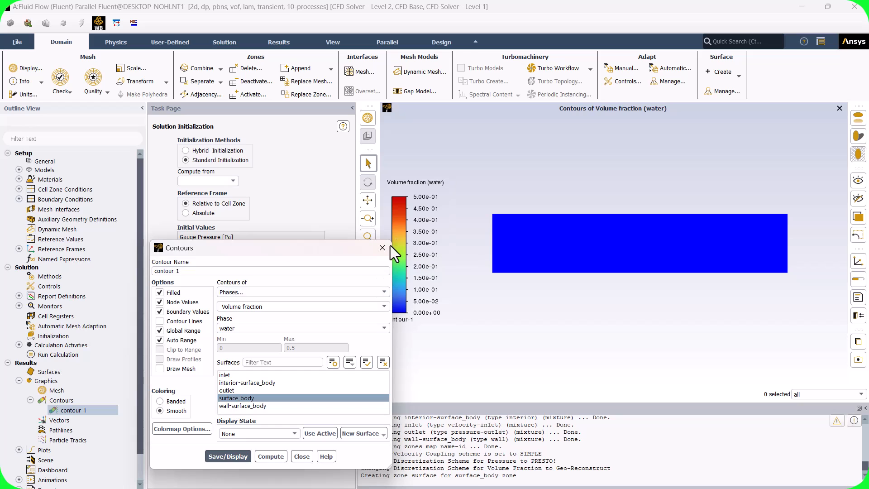
pyautogui.click(382, 247)
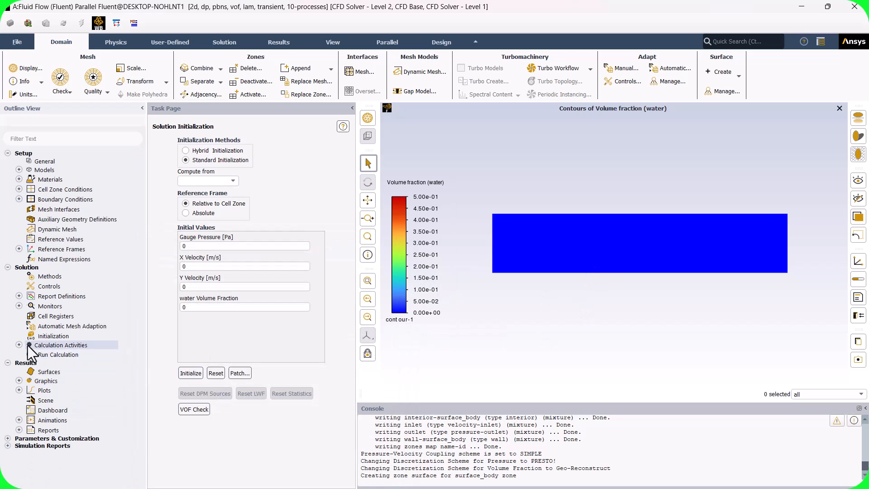
# Set Autosave to write a data file every 1 time step.
pyautogui.click(20, 345)
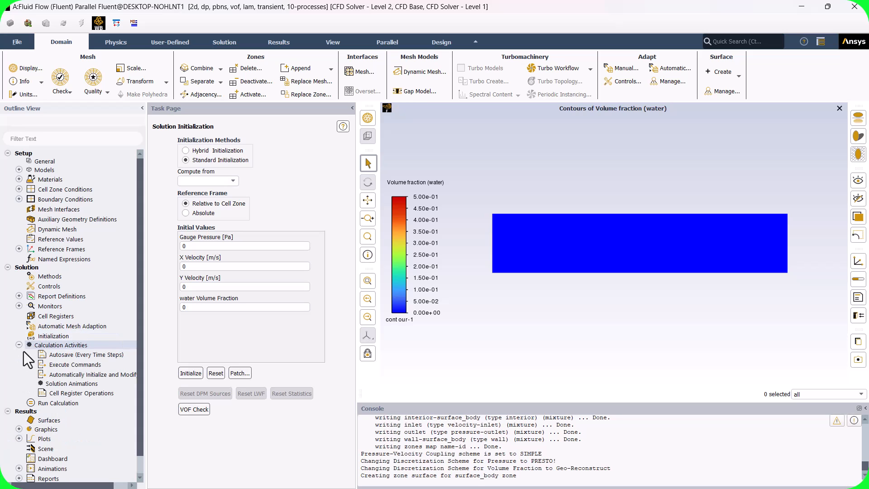
pyautogui.doubleClick(71, 383)
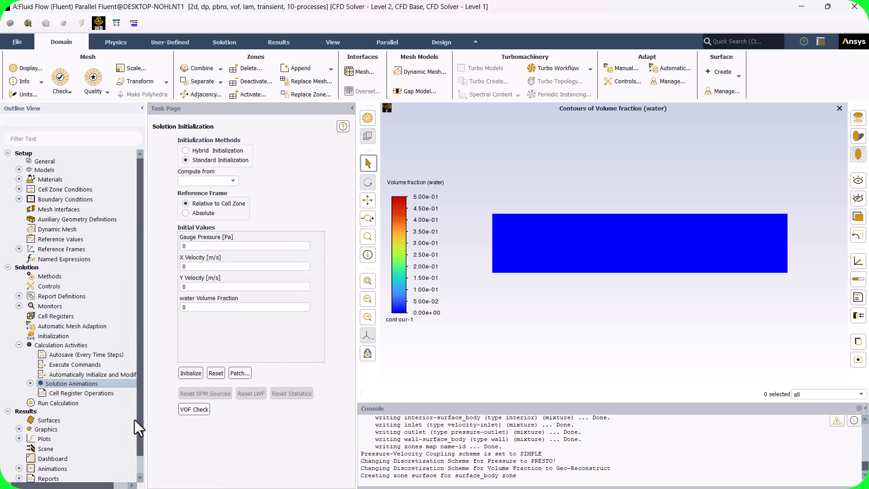
pyautogui.doubleClick(86, 354)
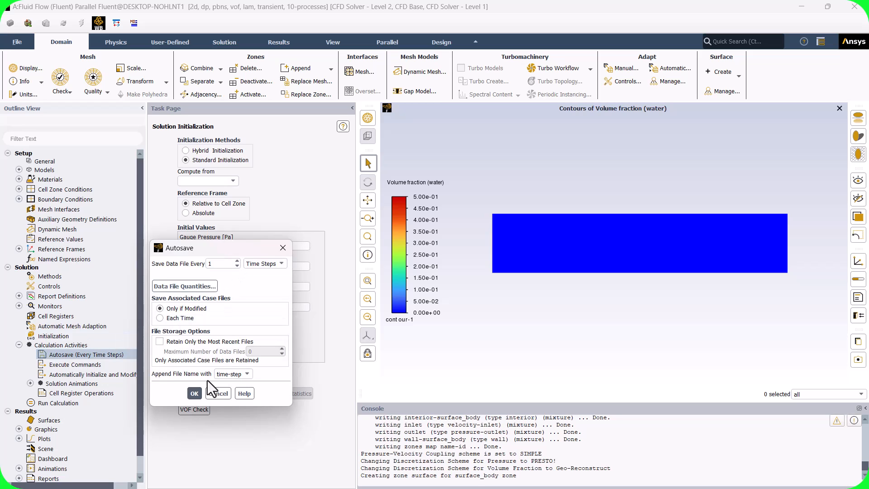
pyautogui.click(194, 392)
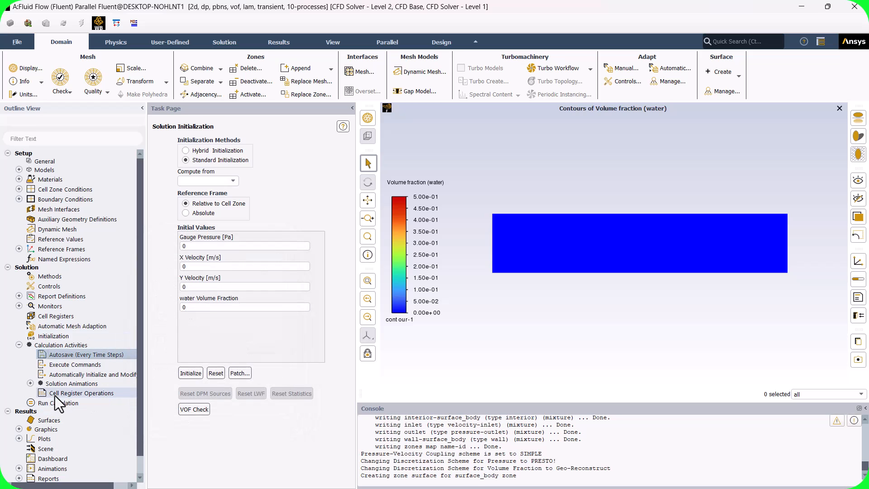
# Start the transient calculation with time step 0.001 s, 1000 steps and 20 iterations per step.
pyautogui.click(58, 403)
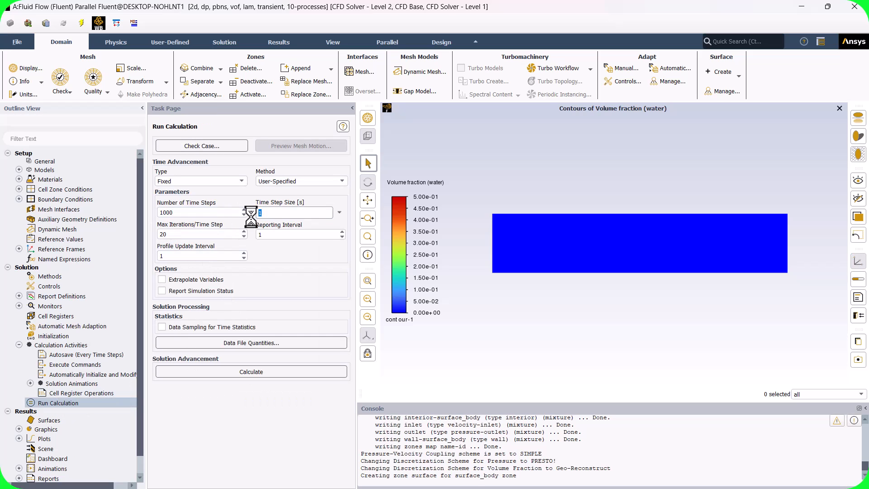
pyautogui.write('0.001')
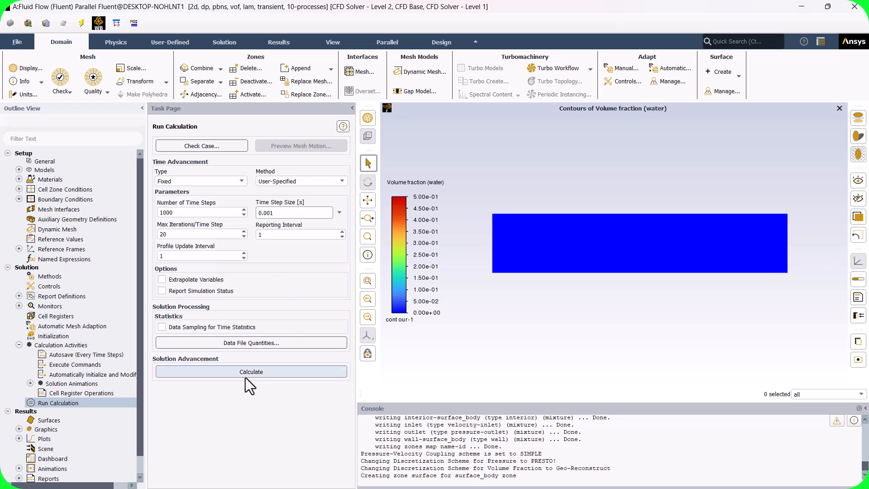
pyautogui.click(251, 371)
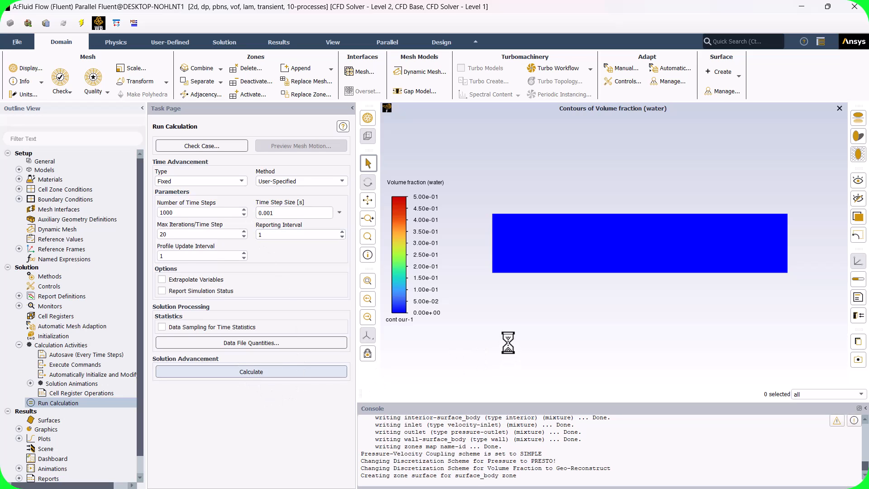
pyautogui.click(250, 371)
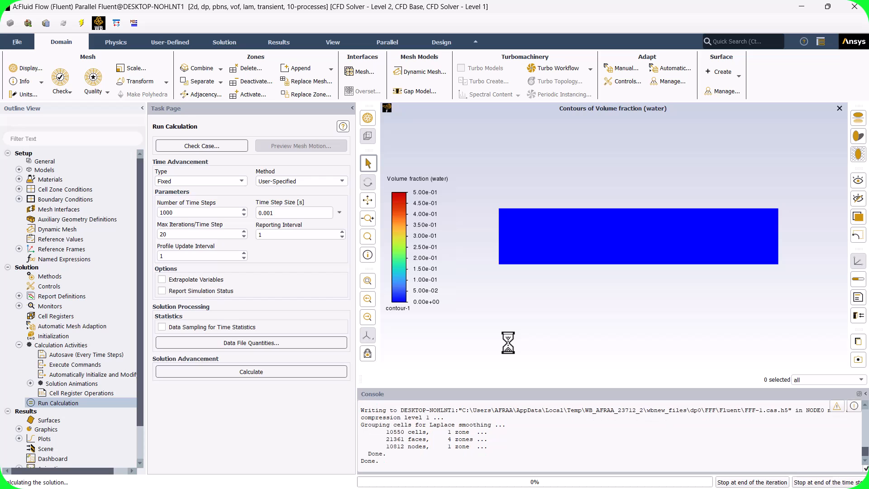
pyautogui.click(251, 371)
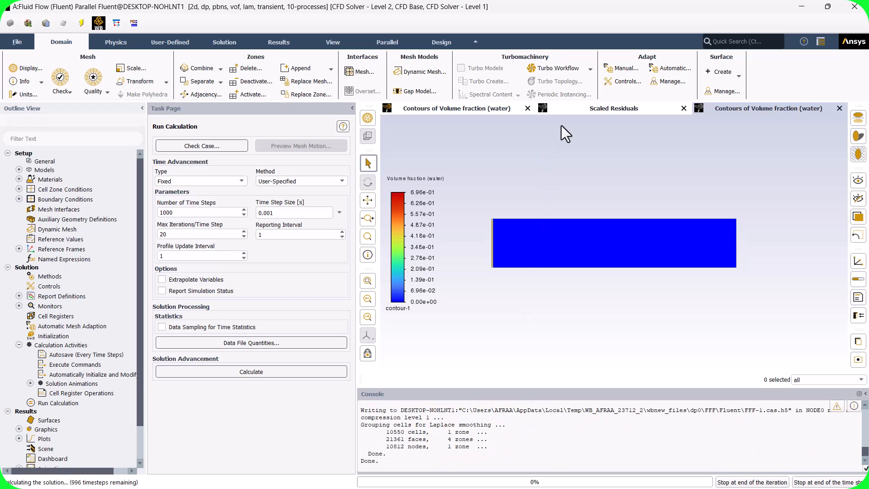
# Monitor the scaled residuals and water fraction contour until the calculation completes.
pyautogui.click(613, 108)
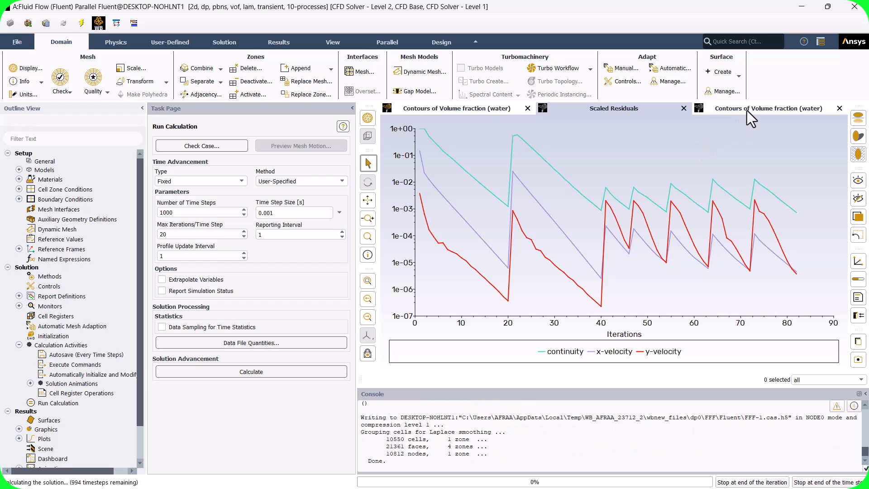
pyautogui.click(768, 107)
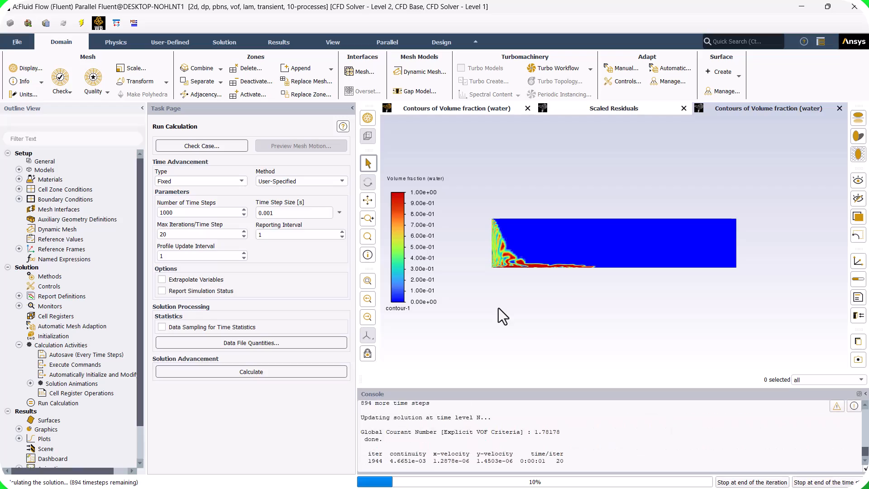
pyautogui.click(614, 108)
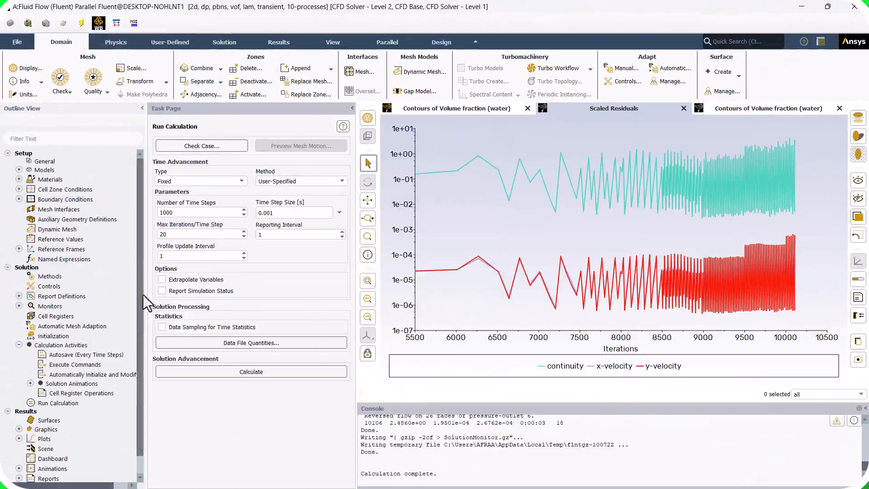
pyautogui.scroll(-3)
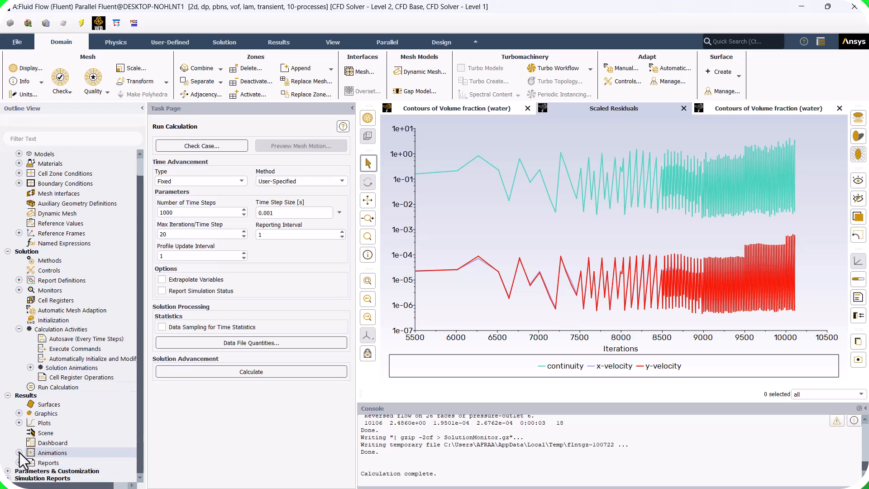
# Play back the recorded animation-1 of the water volume fraction.
pyautogui.click(19, 453)
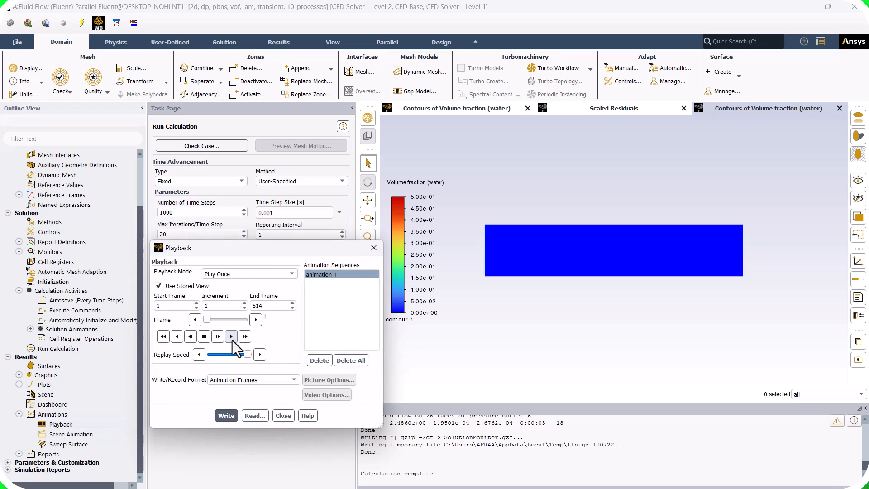
pyautogui.click(231, 337)
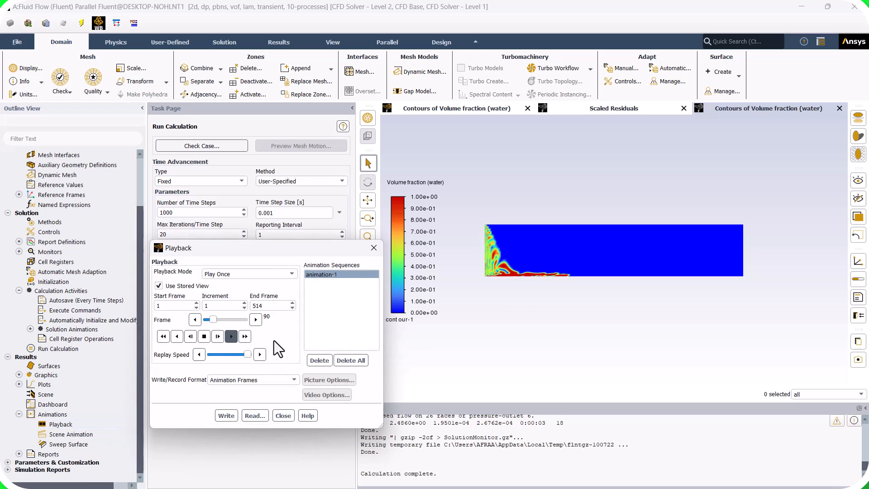
pyautogui.click(218, 336)
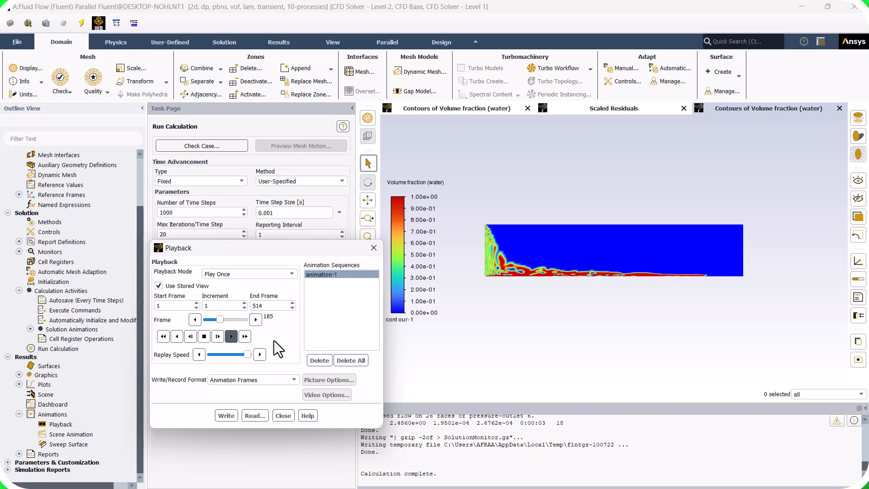
pyautogui.click(231, 337)
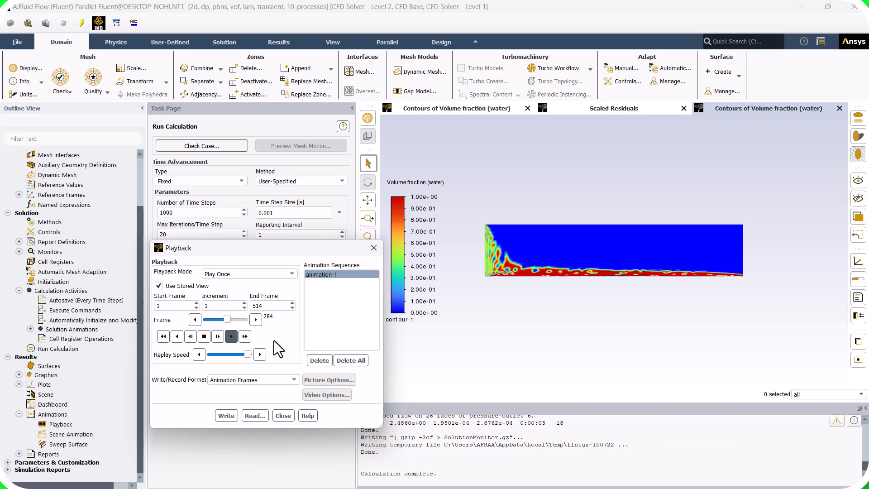
pyautogui.click(216, 337)
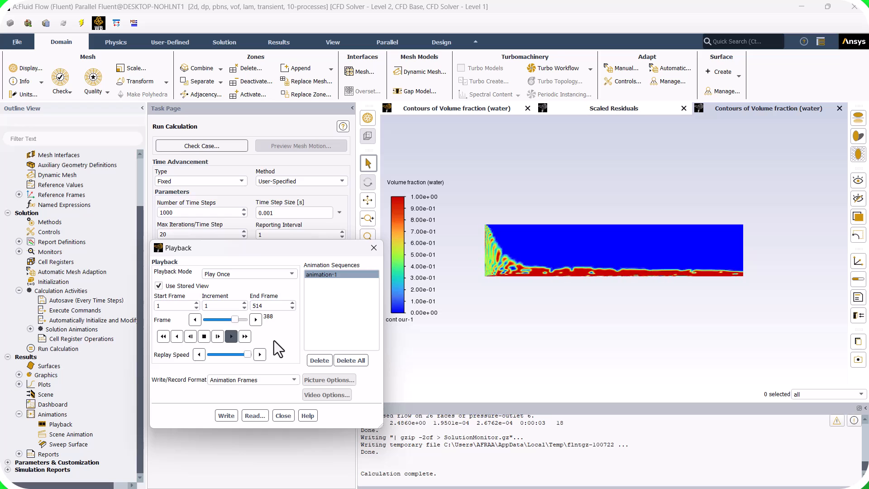
pyautogui.click(245, 337)
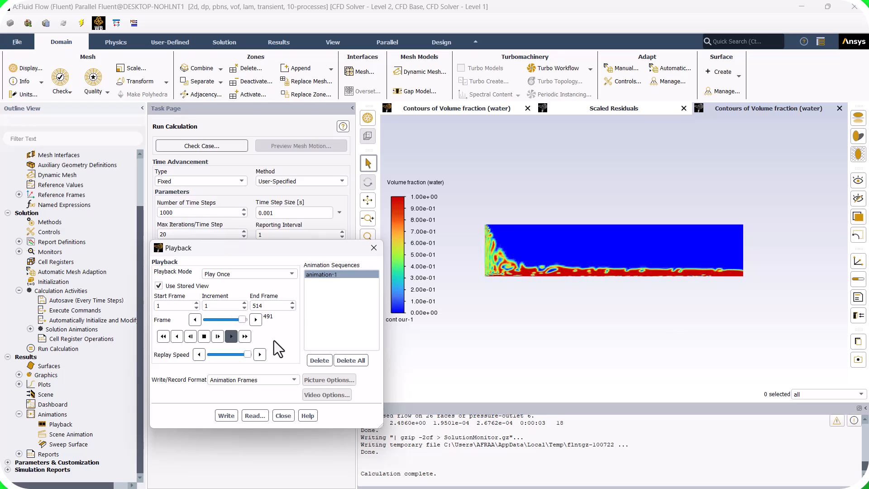
pyautogui.click(243, 337)
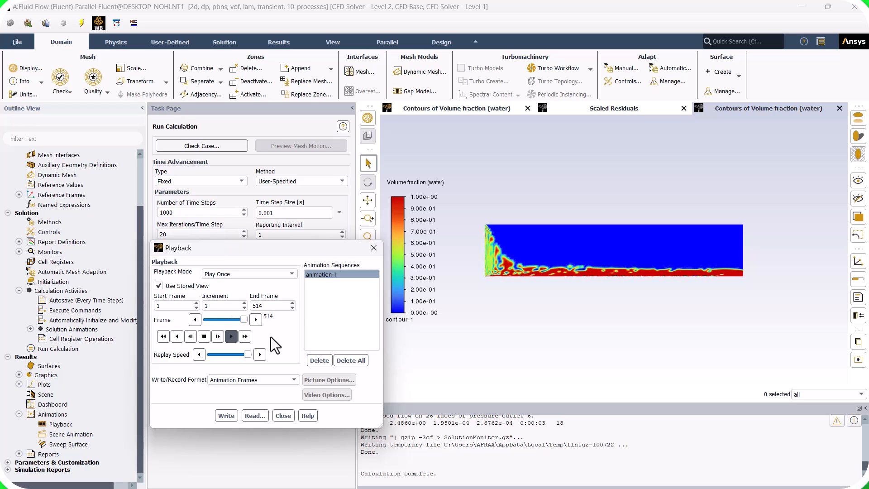
# Set playback mode to Auto Repeat and replay the animation.
pyautogui.click(291, 274)
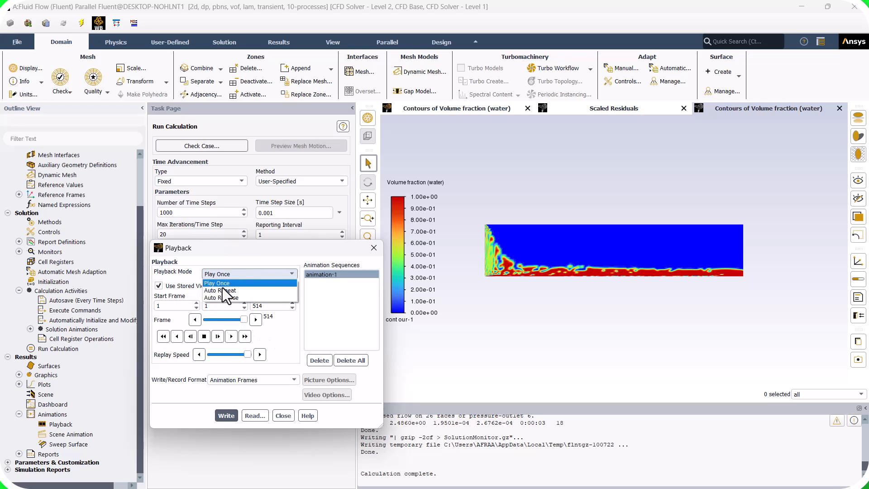
pyautogui.click(221, 290)
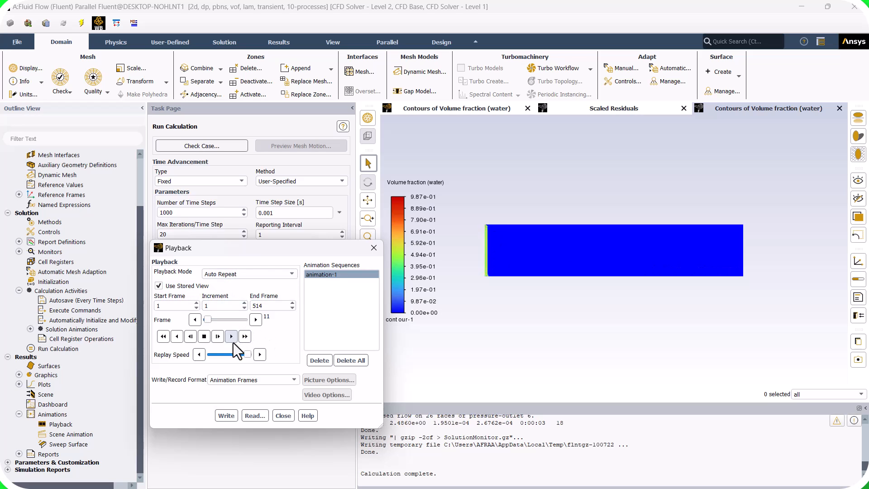
pyautogui.click(231, 337)
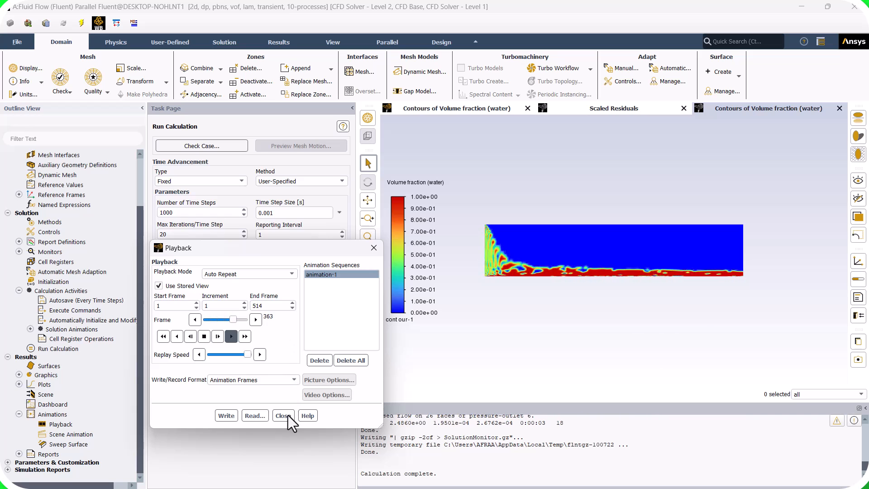
pyautogui.click(283, 415)
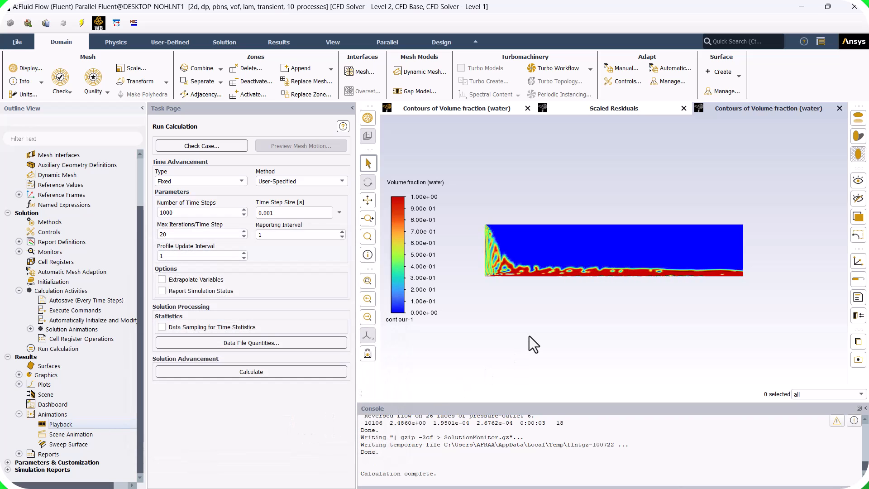